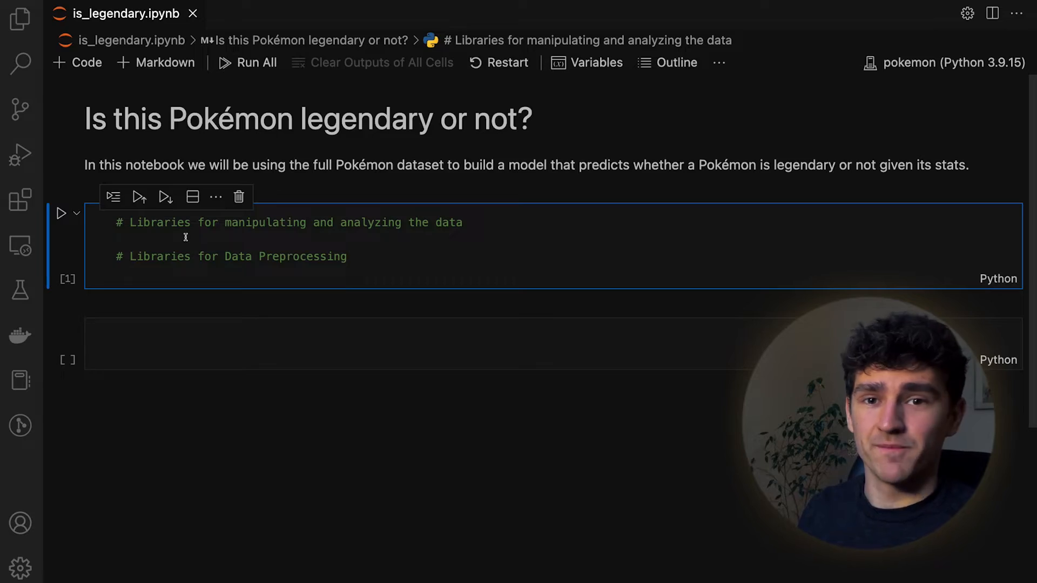
- Write the imports cell starting with import pandas as pd for the notebook
text(import pandas as pd)
click(553, 343)
text(dataset = pd.read_csv('data/pokemon.csv'))
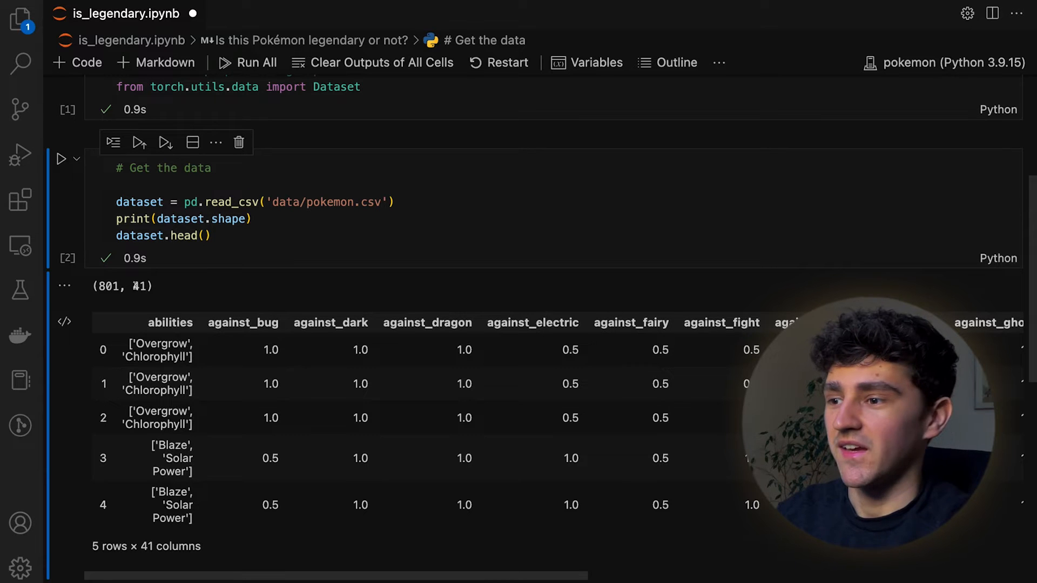
double_click(139, 285)
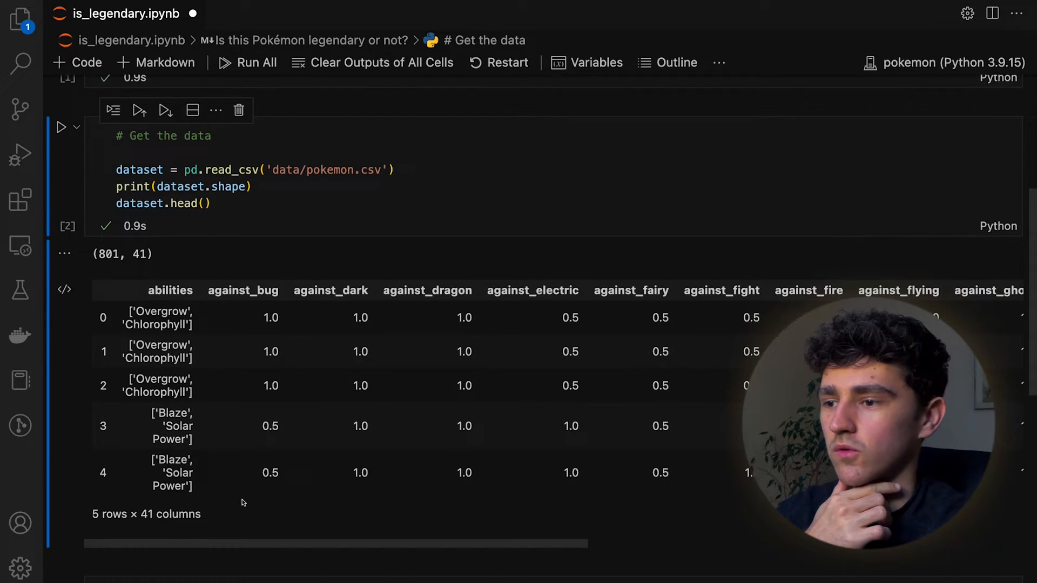
scroll(down, 3)
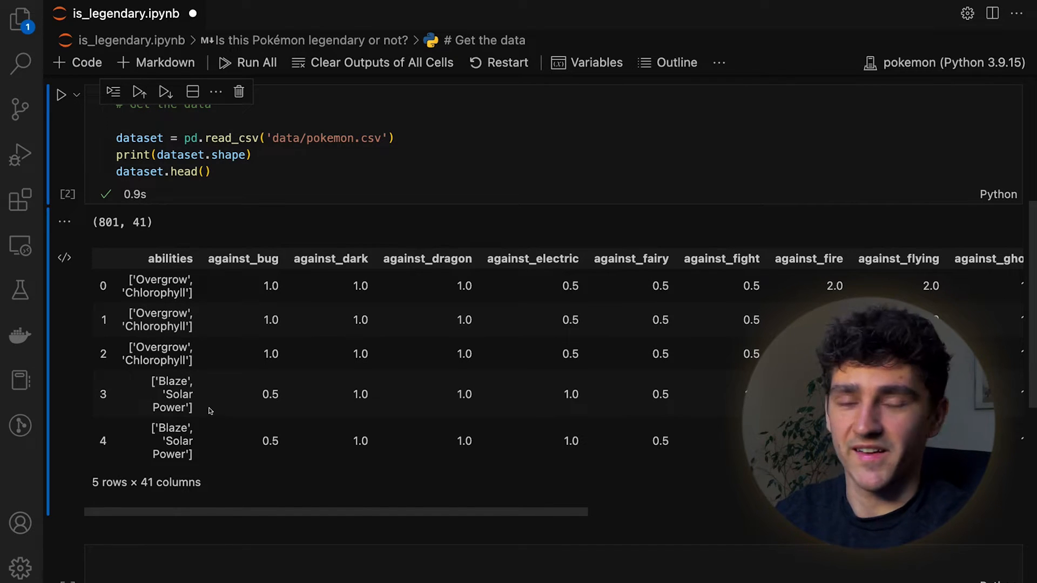
mouse_move(331, 472)
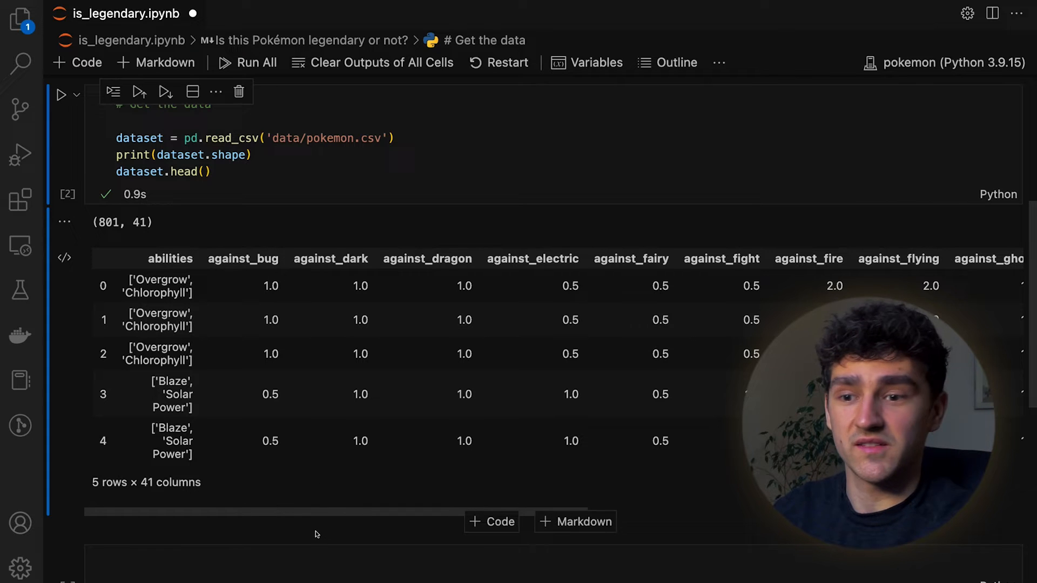
scroll(right, 3)
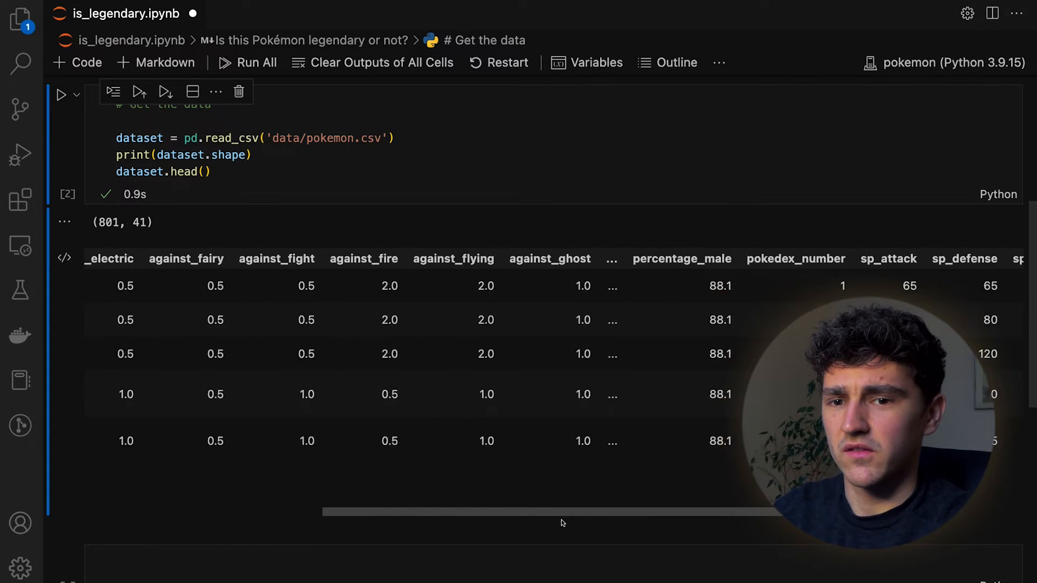
scroll(right, 3)
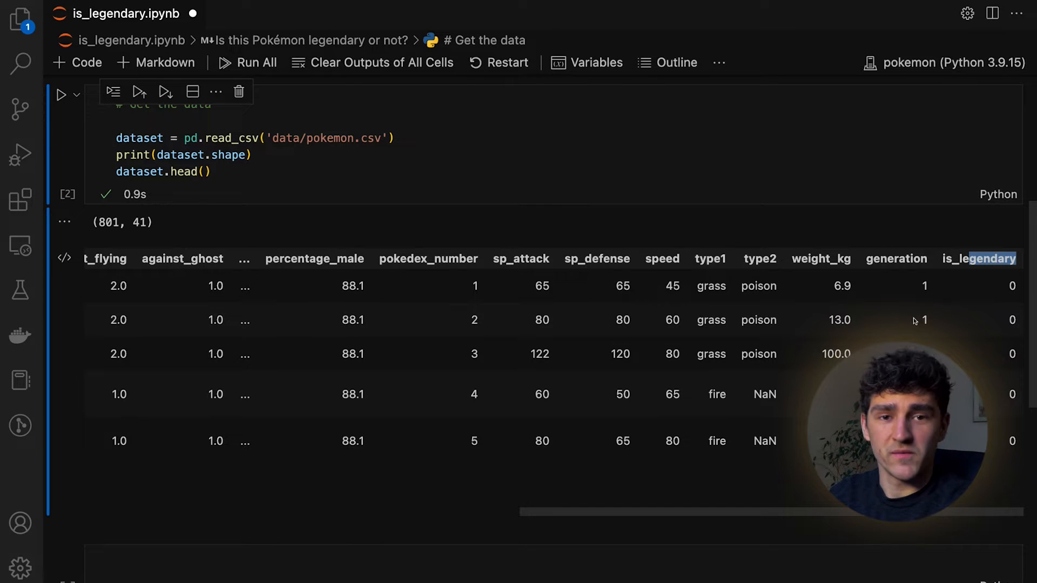
mouse_move(714, 377)
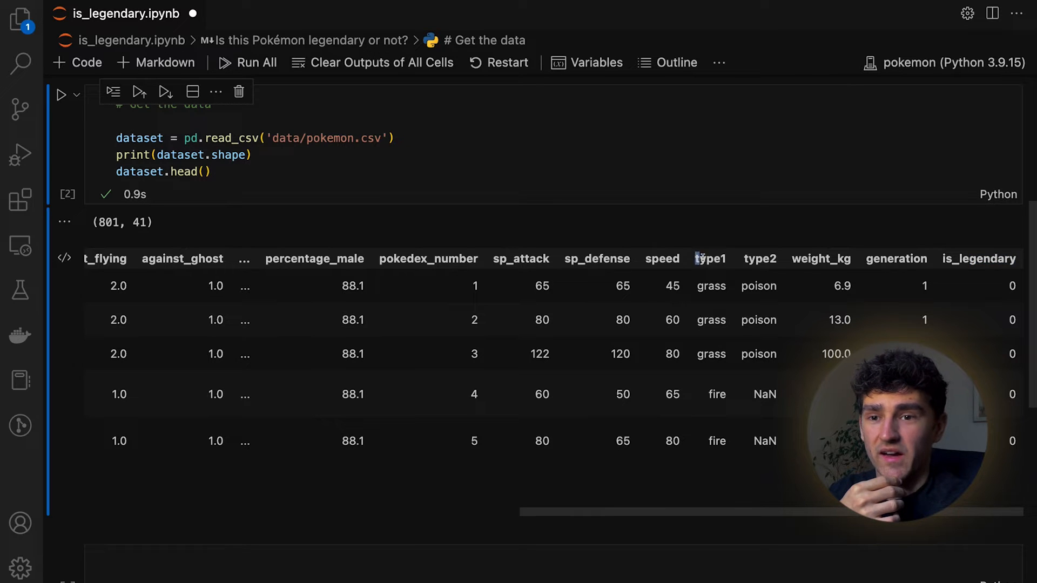
double_click(710, 258)
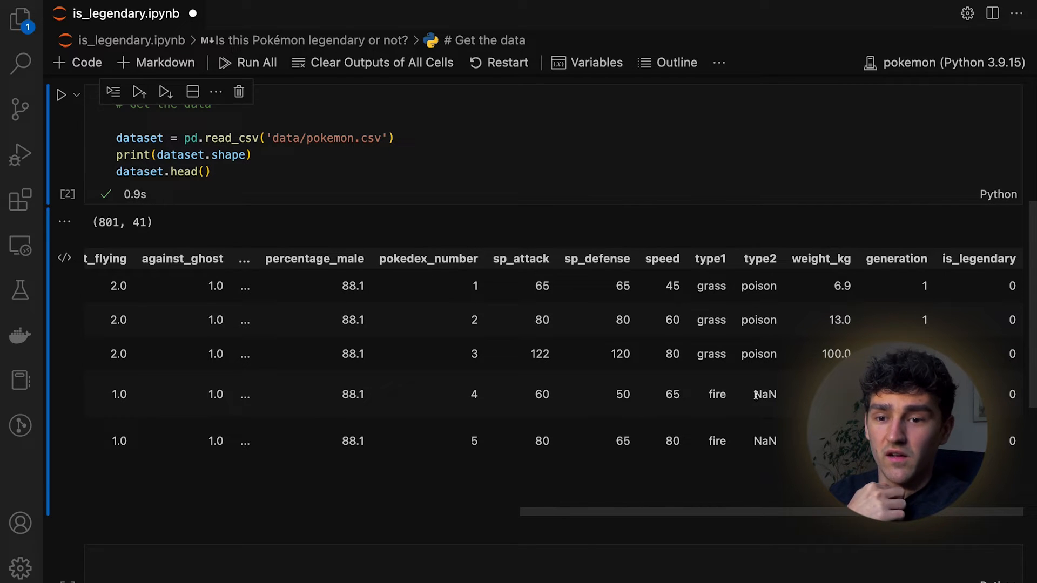
double_click(765, 395)
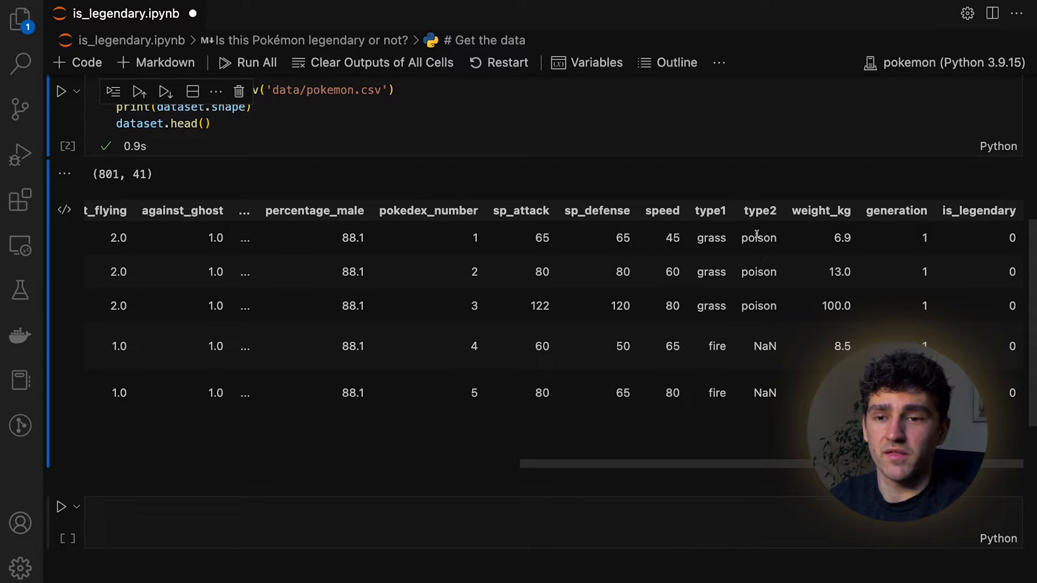
double_click(764, 346)
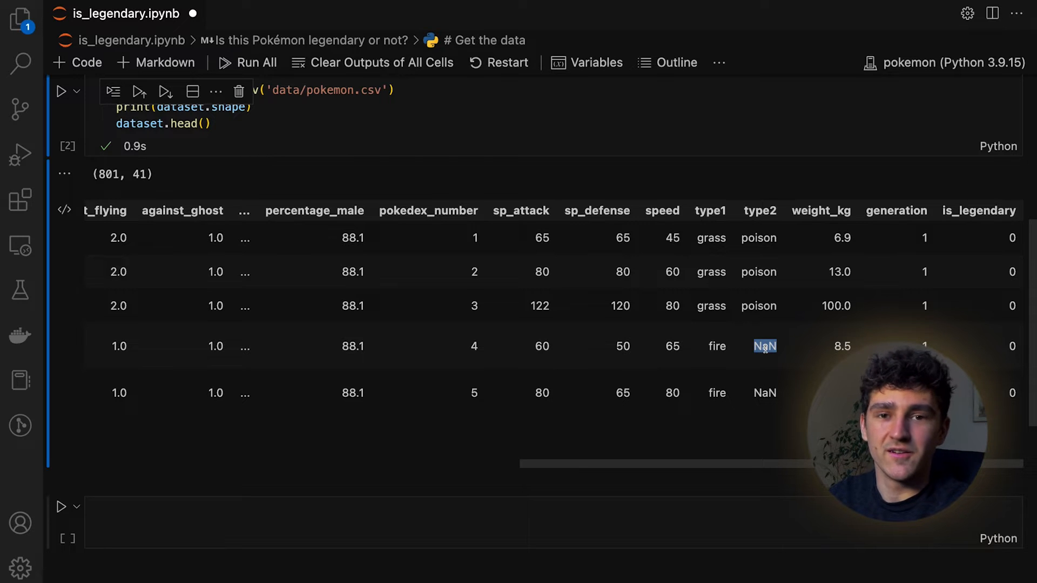
mouse_move(758, 424)
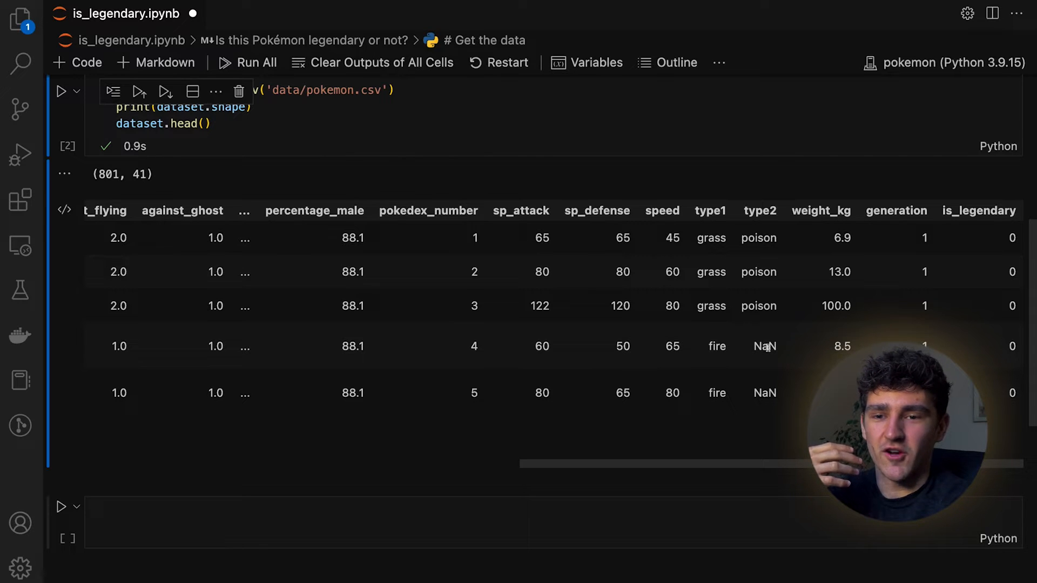
double_click(764, 346)
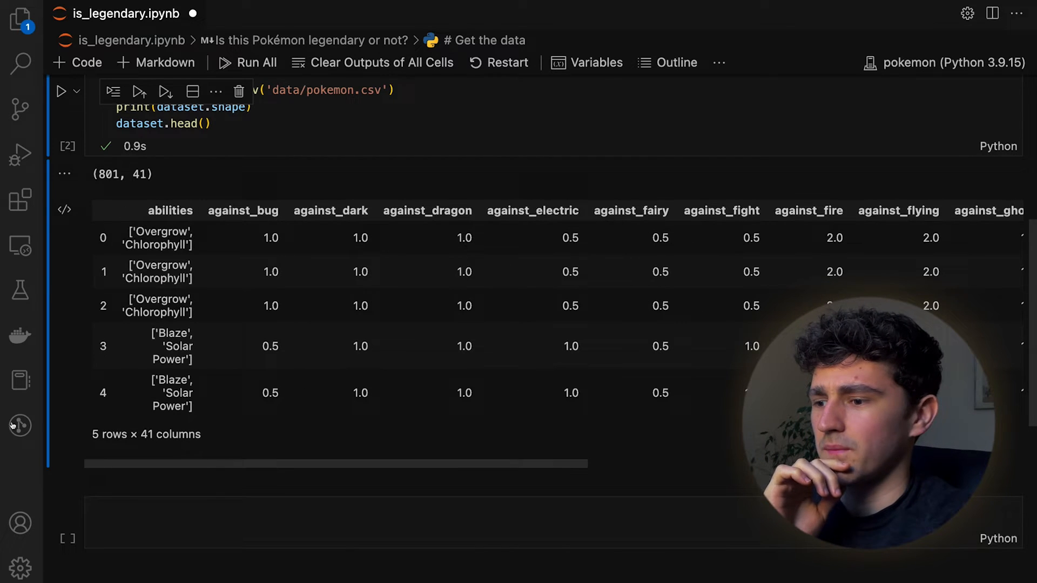
- Scroll down to the is_legendary count plot showing the class imbalance
scroll(down, 3)
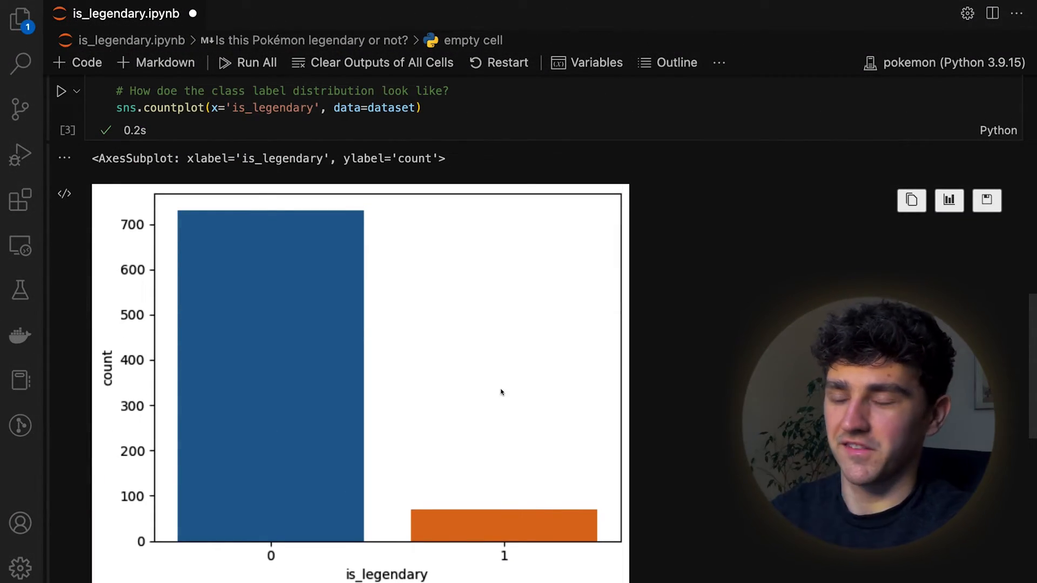
mouse_move(461, 493)
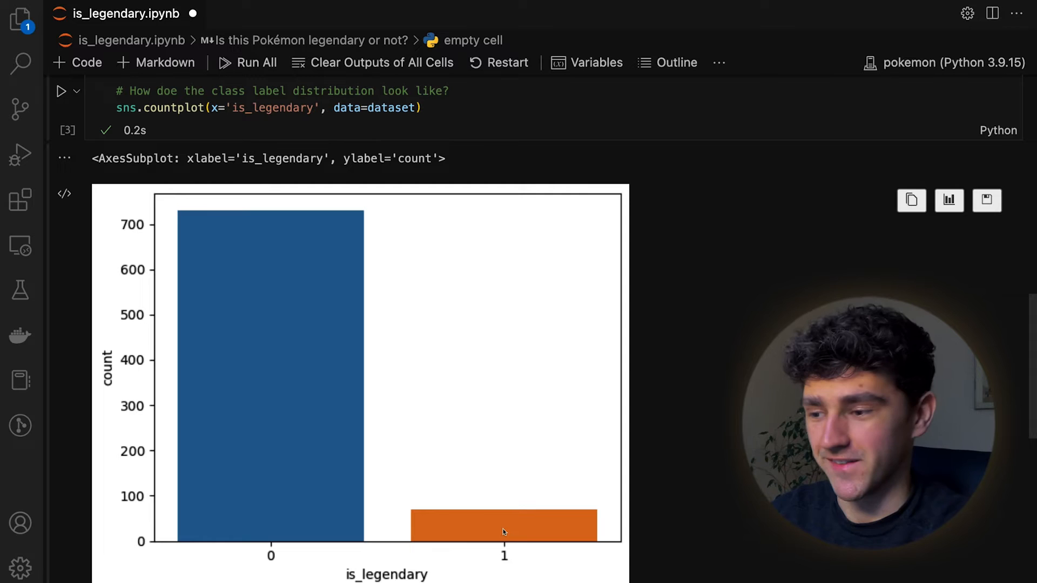
mouse_move(351, 455)
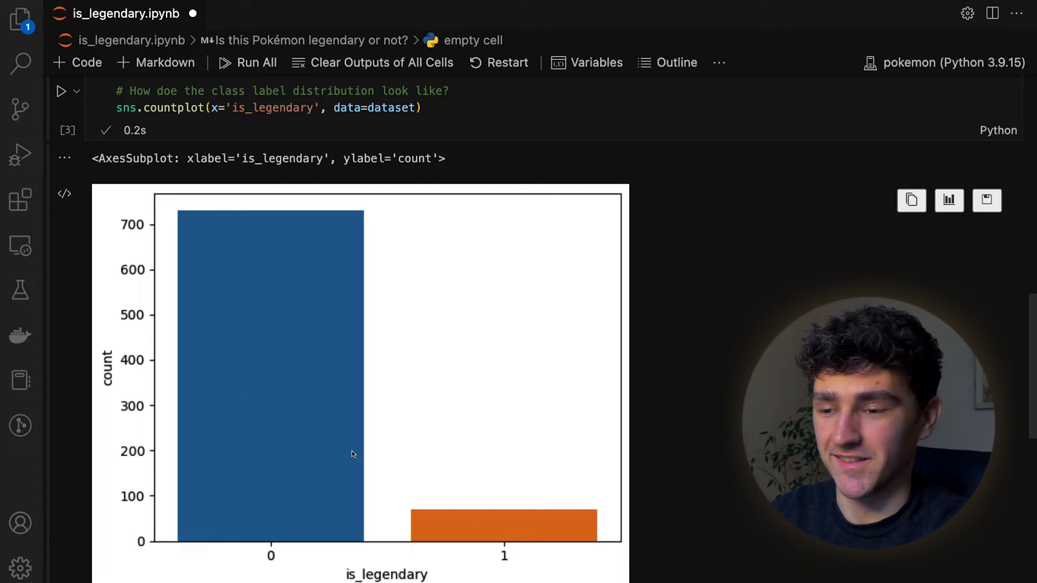
mouse_move(398, 458)
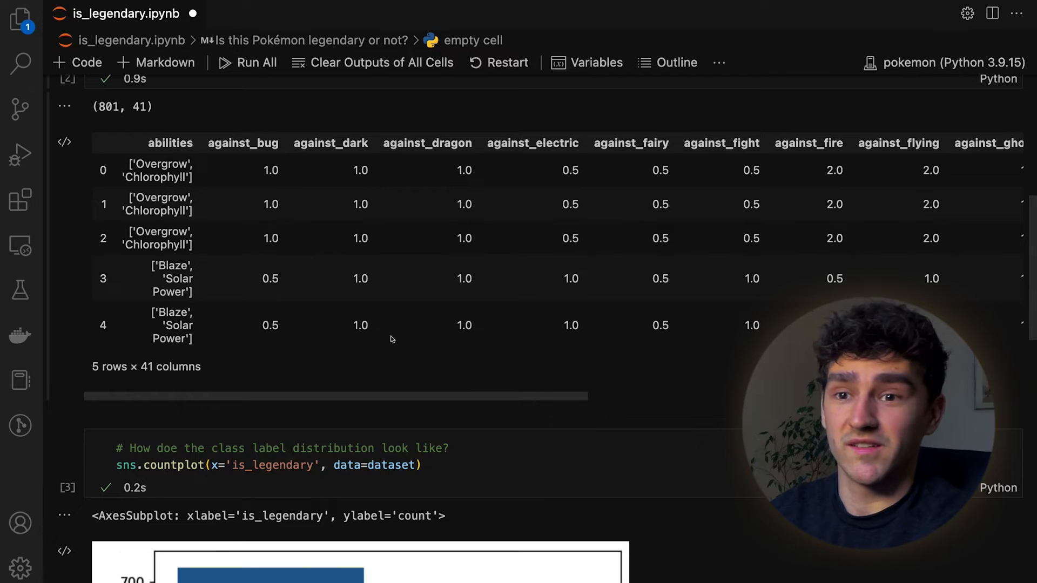
mouse_move(202, 181)
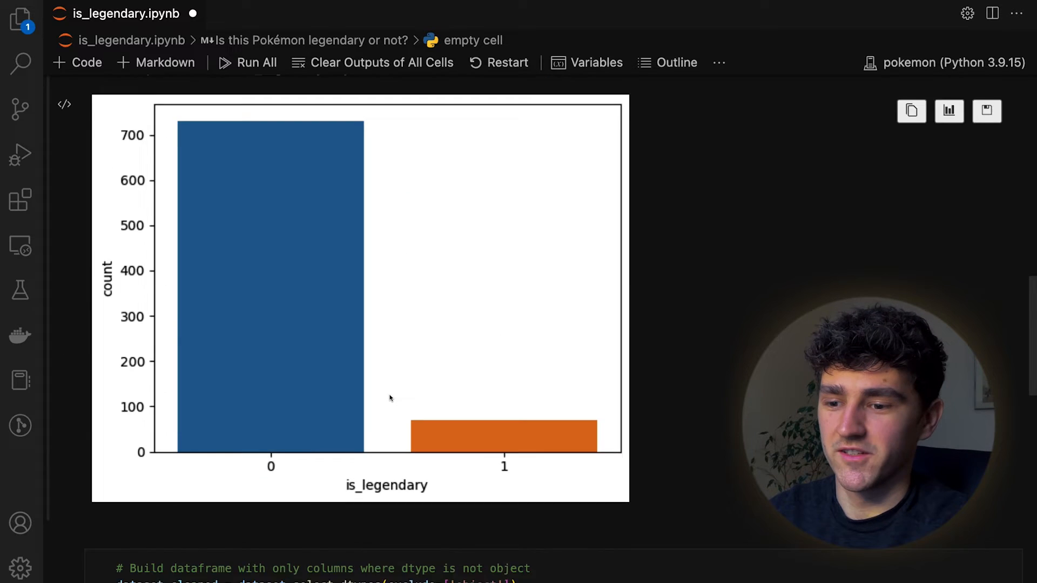
- Review the cleaning cell: exclude object columns, dropna, and the resulting shape (684, 34)
scroll(down, 3)
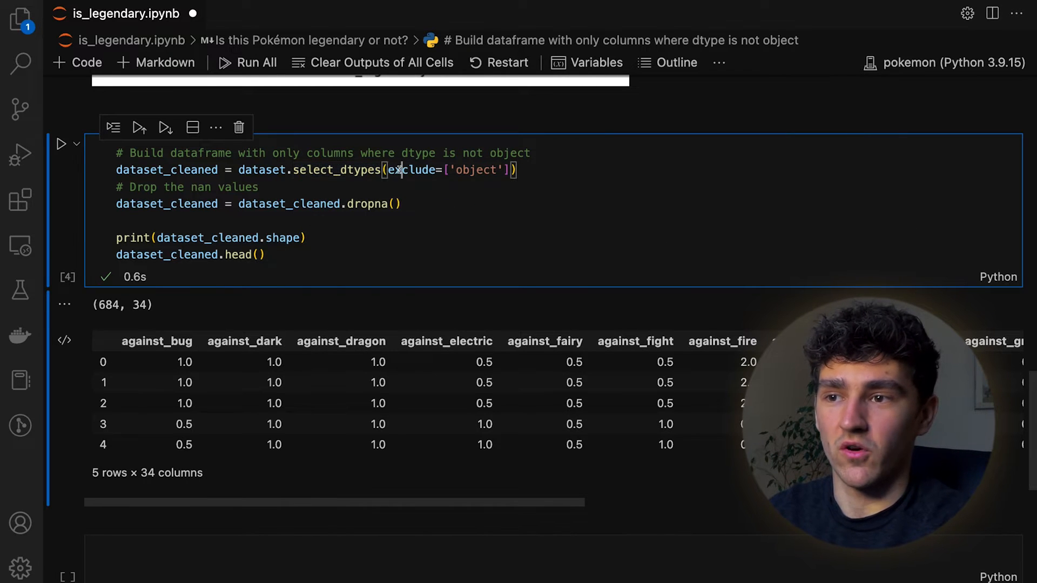
double_click(413, 170)
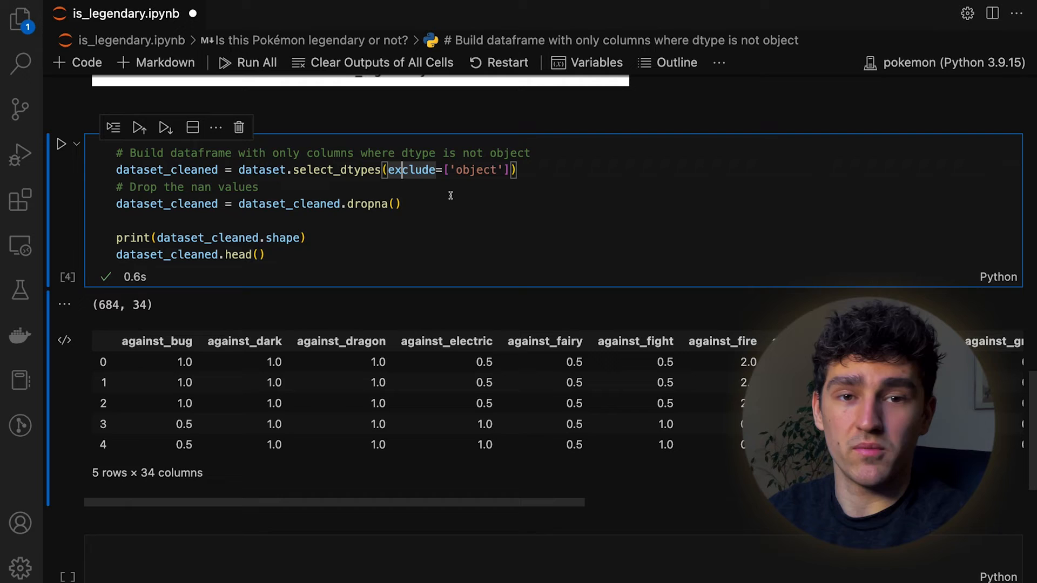
scroll(down, 3)
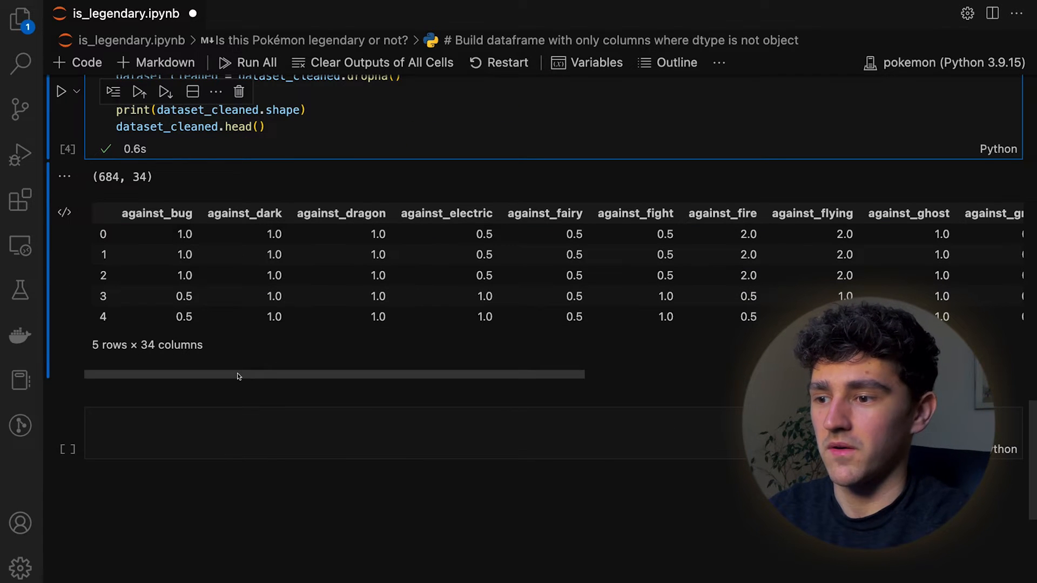
drag(238, 375, 645, 375)
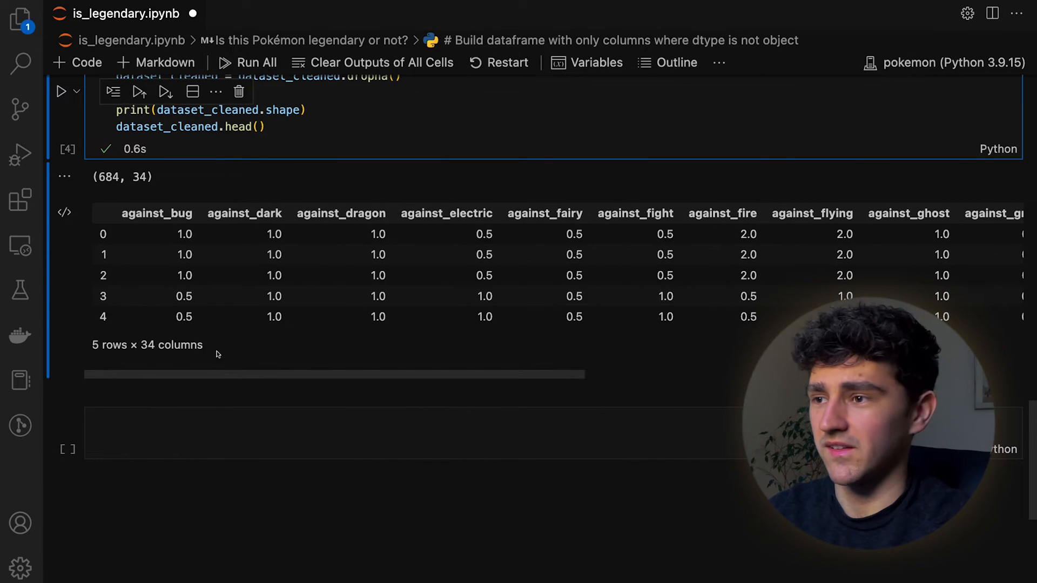
scroll(down, 3)
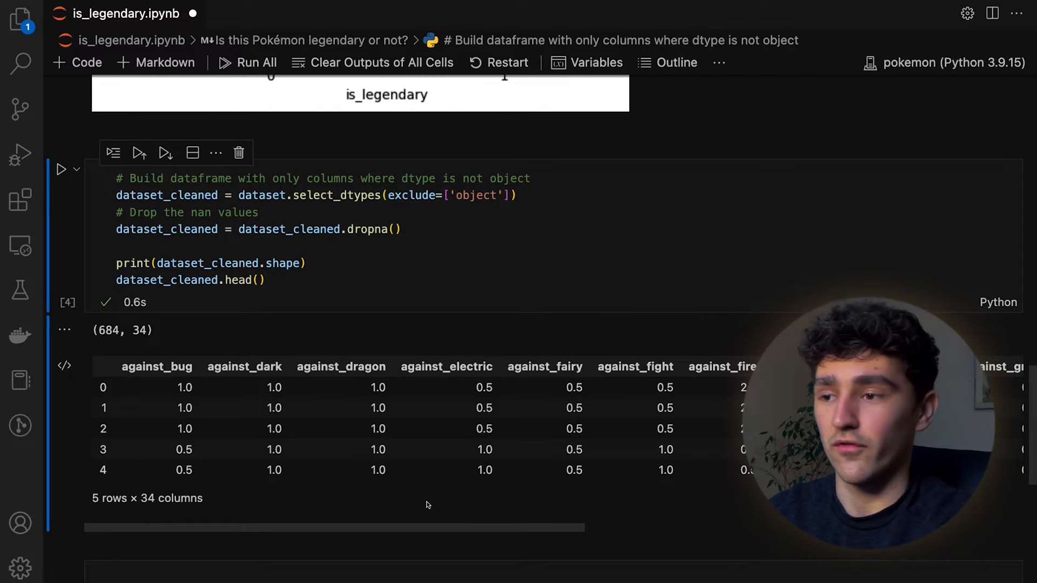
mouse_move(216, 460)
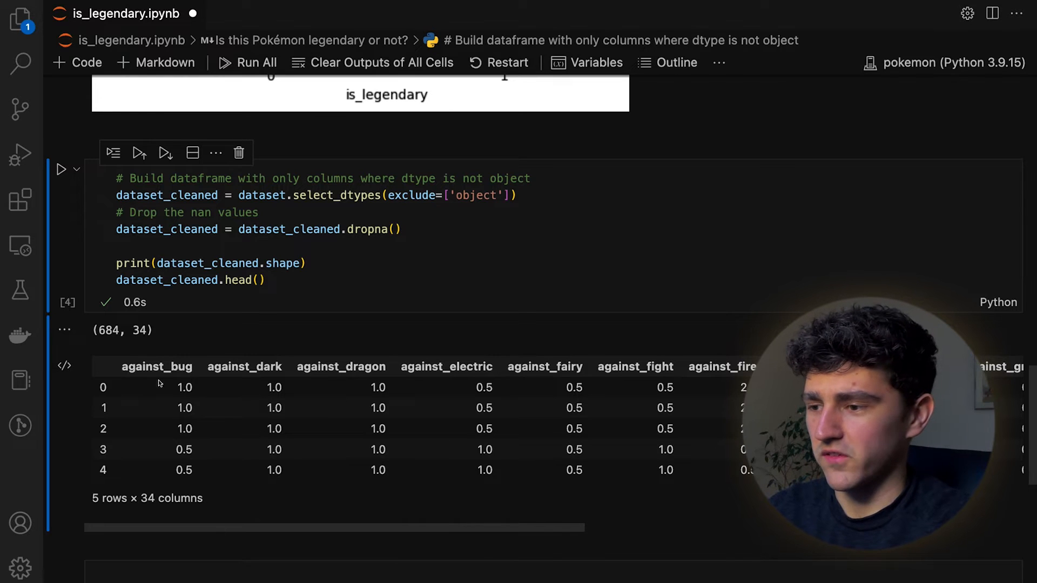
double_click(107, 330)
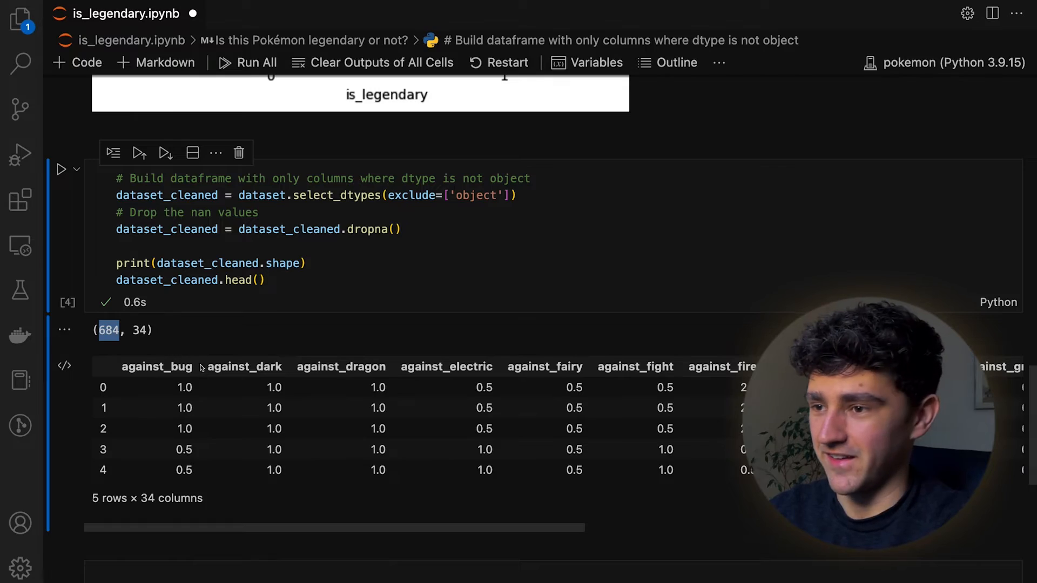
- Start a new cell with sns.countplot to re-plot the is_legendary distribution
text(sns.countplot(x='is_legendary', data=dataset_cleaned)
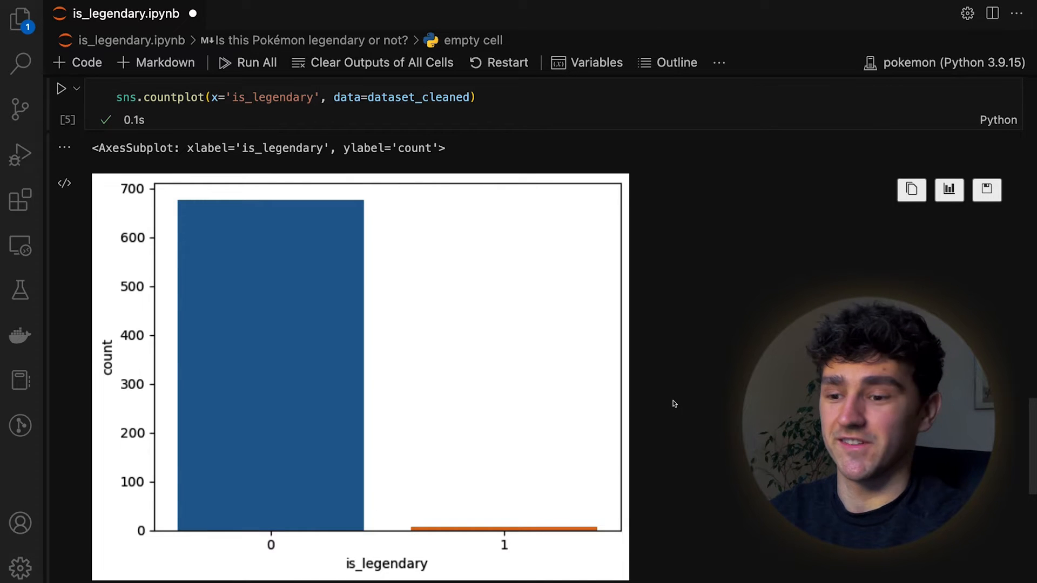
mouse_move(284, 279)
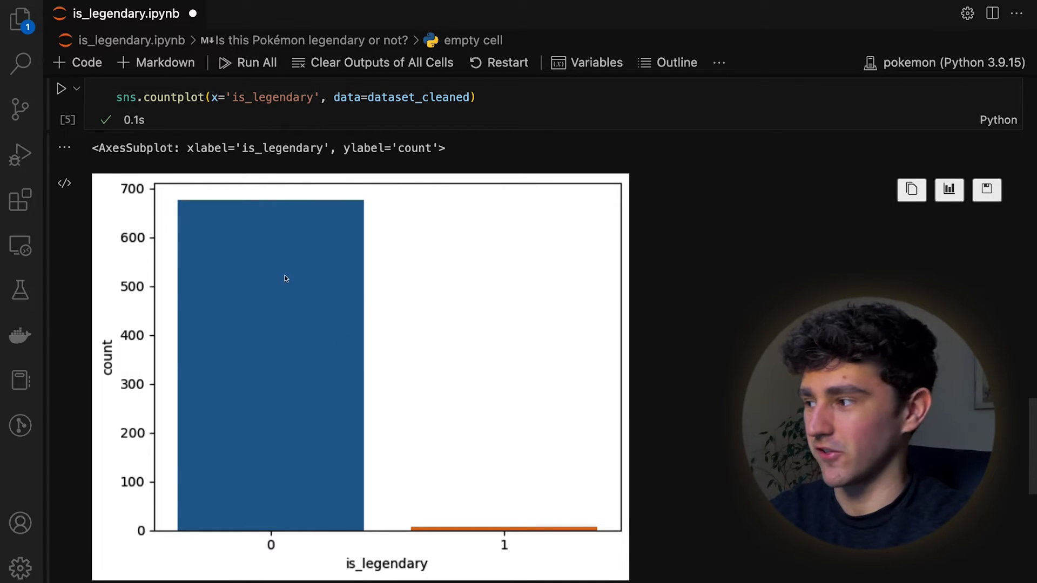
mouse_move(444, 509)
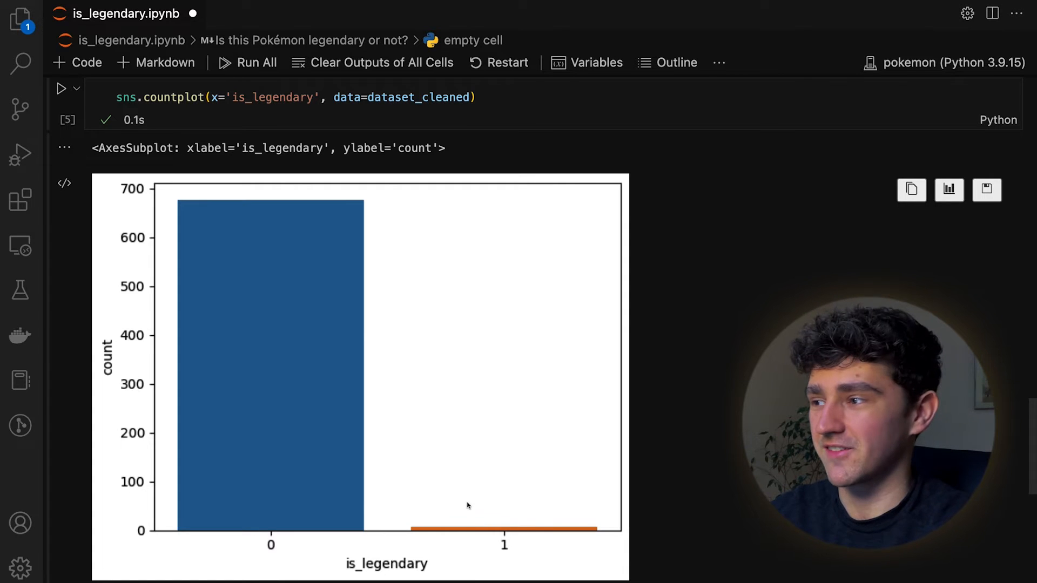
mouse_move(429, 491)
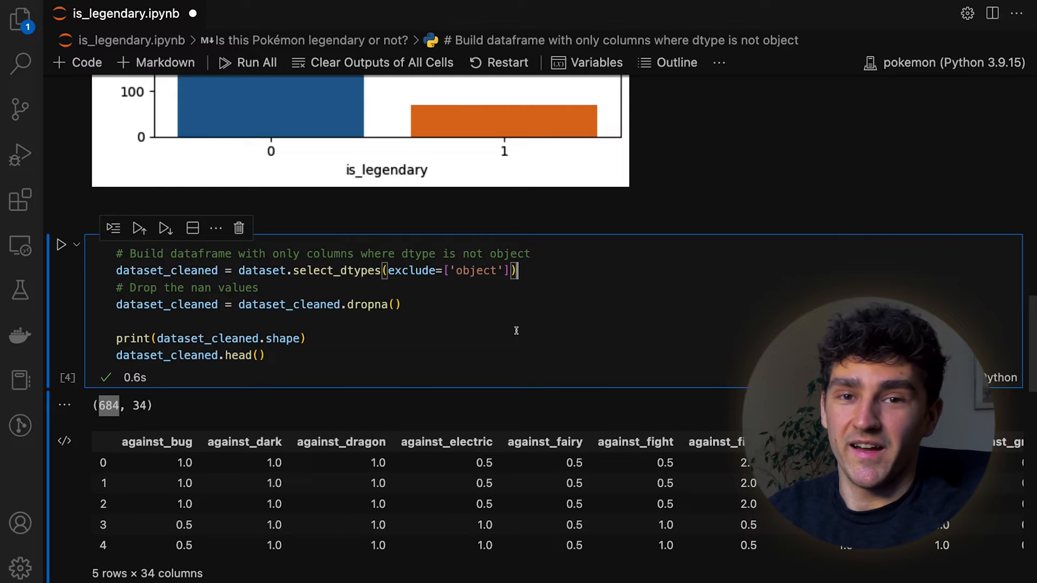
mouse_move(520, 326)
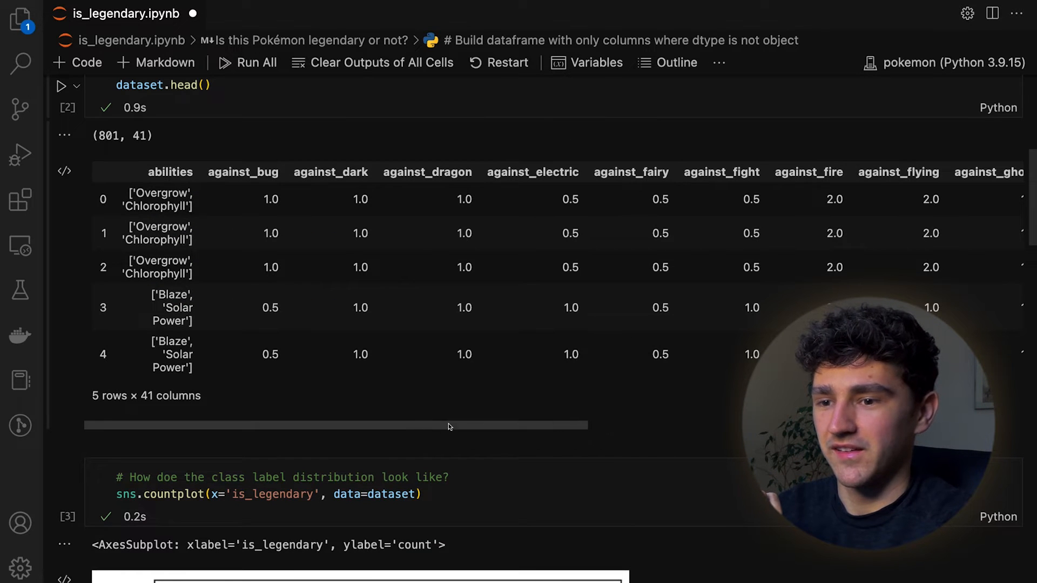
drag(449, 426, 727, 426)
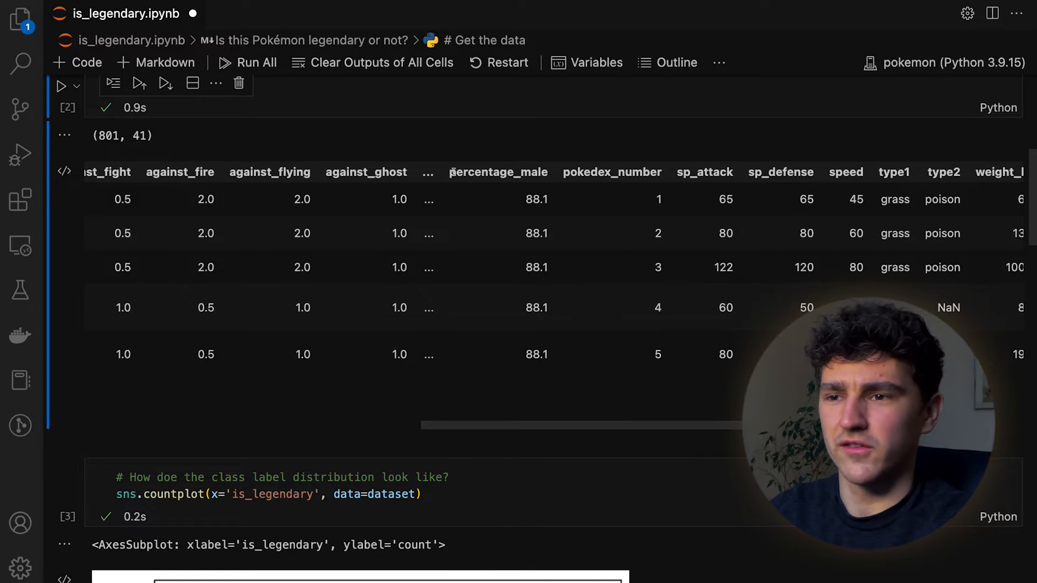
double_click(498, 172)
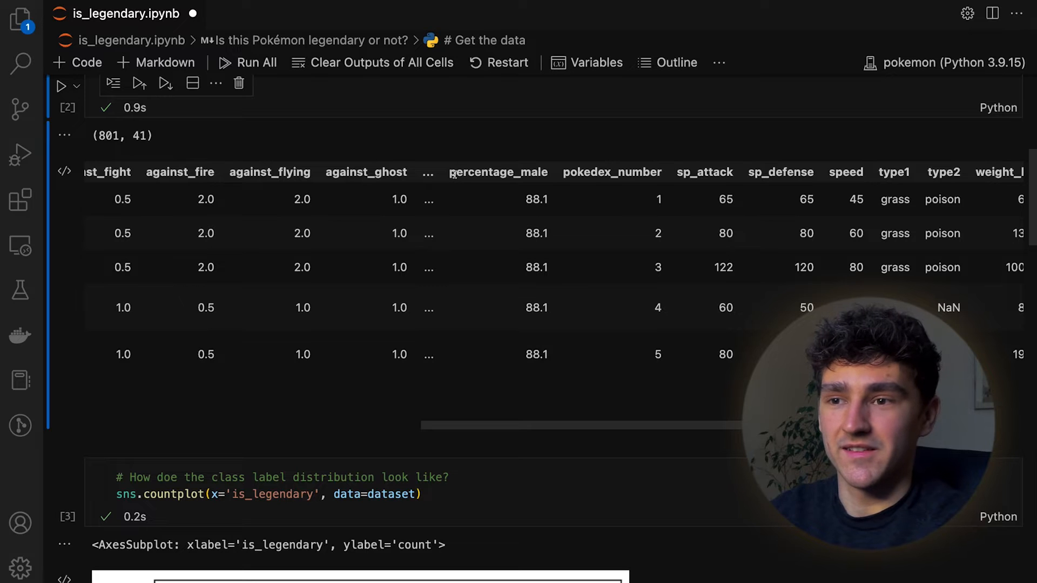
double_click(498, 172)
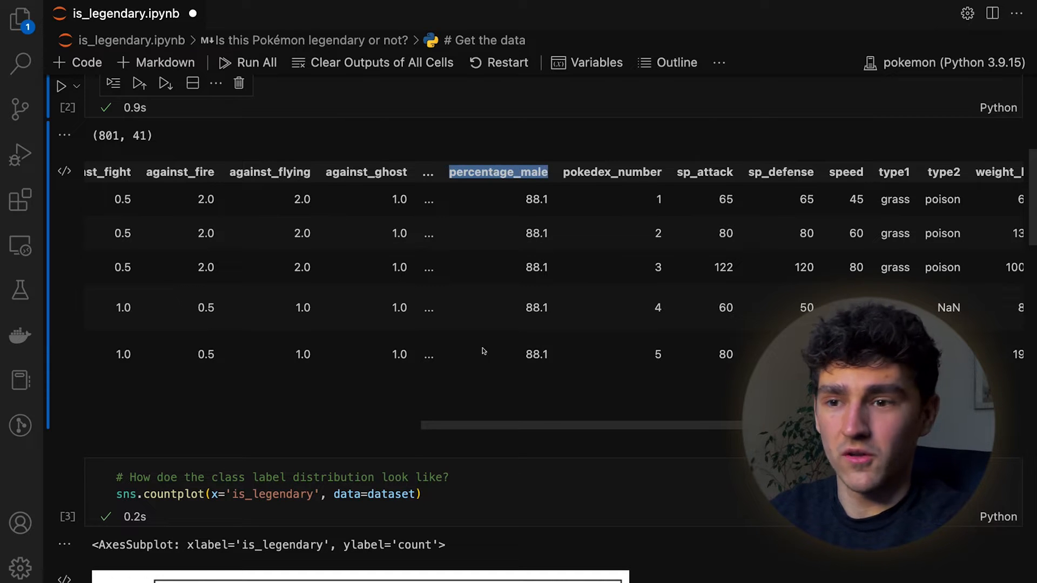
scroll(down, 3)
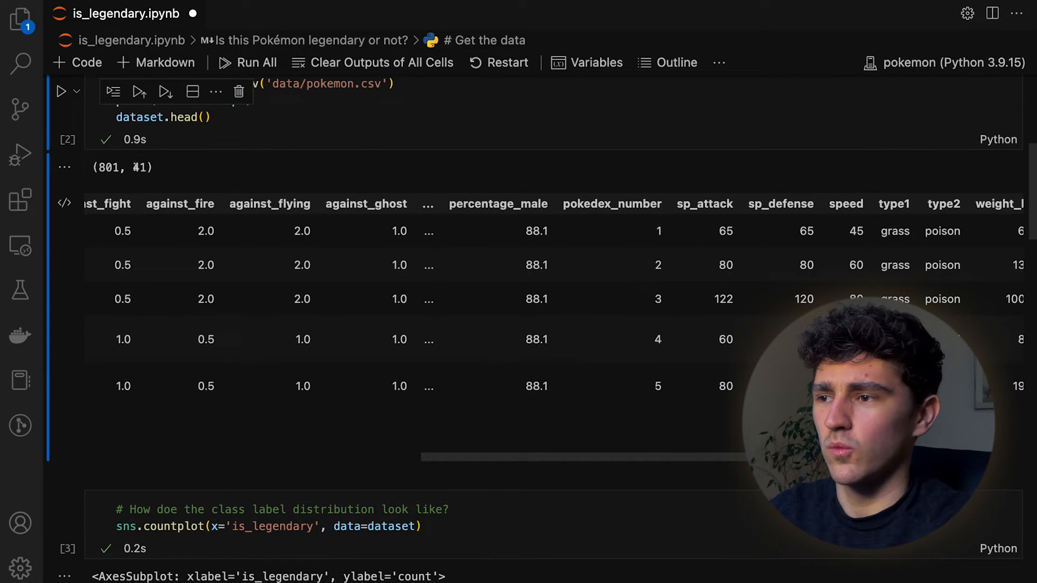
double_click(139, 168)
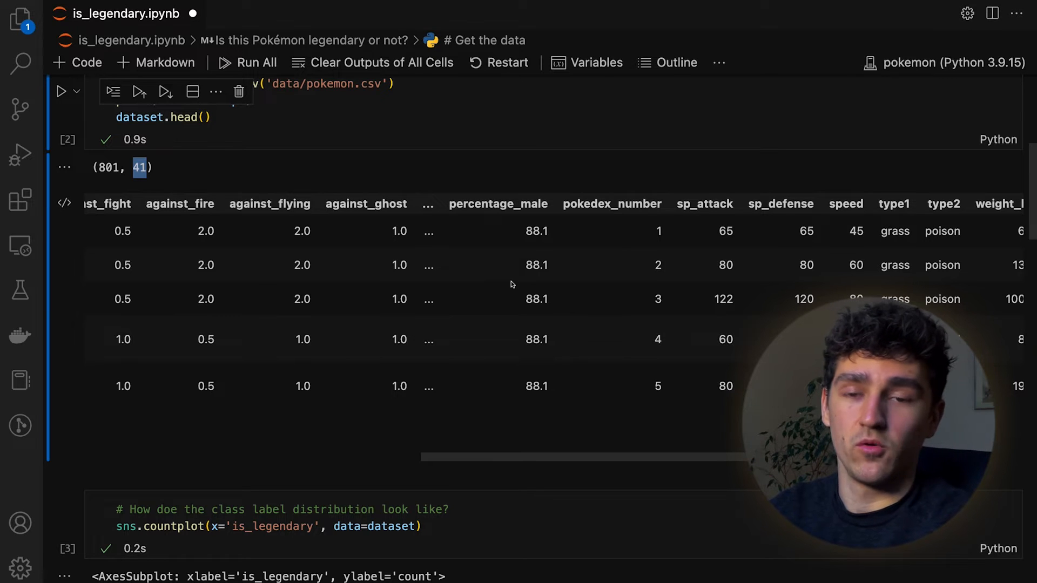
mouse_move(456, 199)
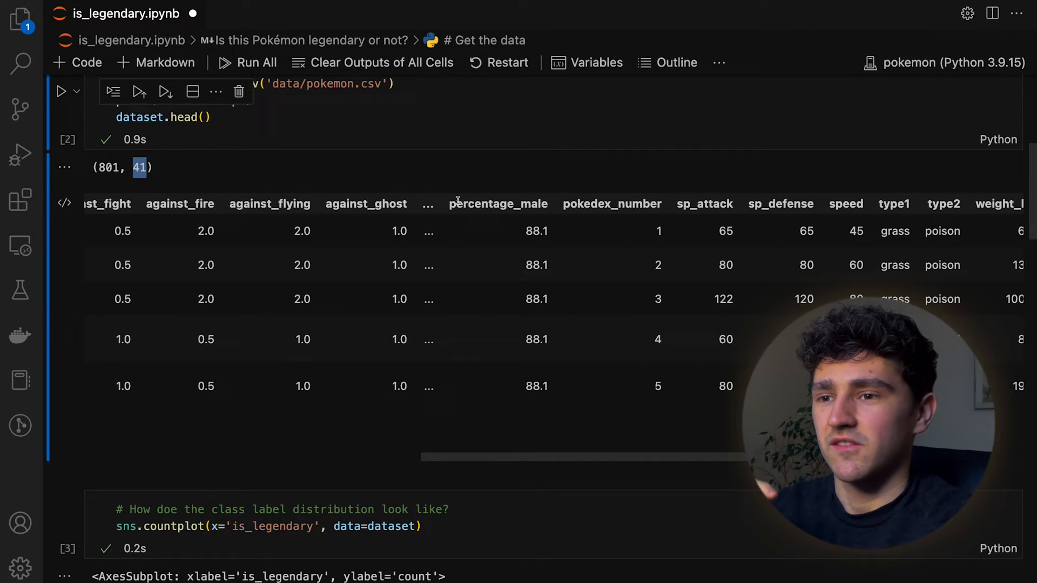
double_click(497, 204)
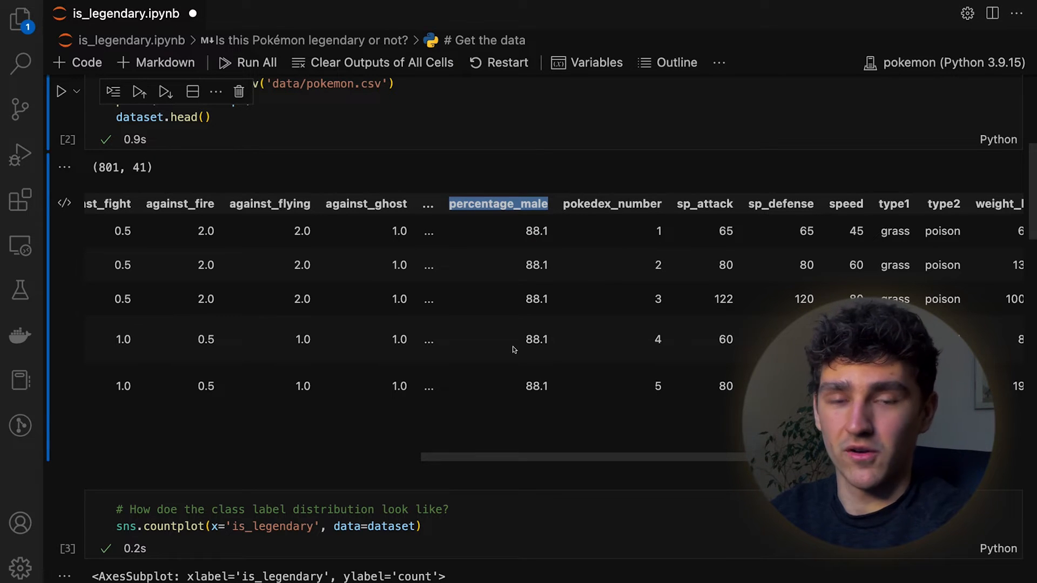
scroll(down, 3)
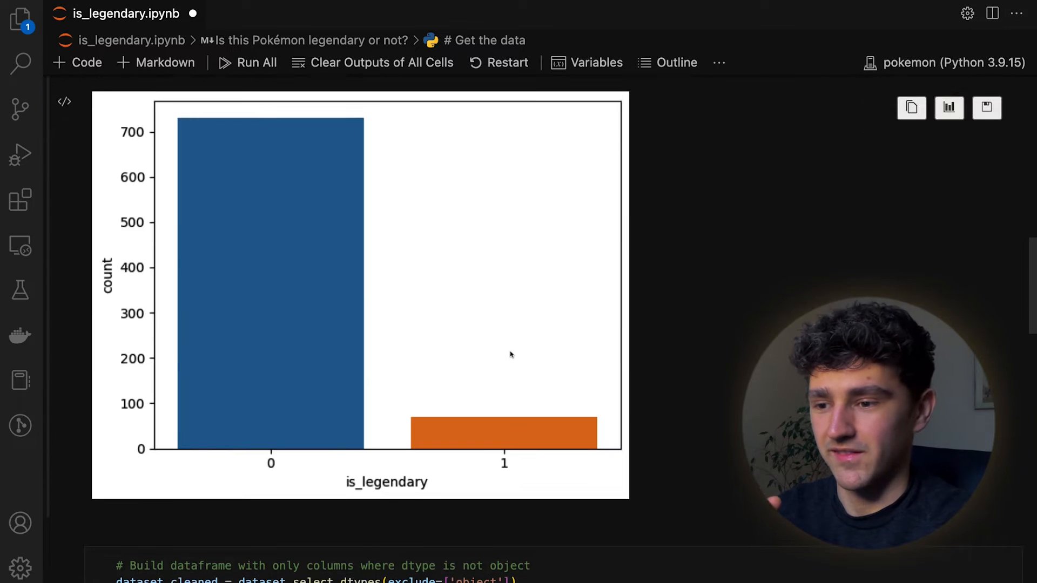
scroll(down, 3)
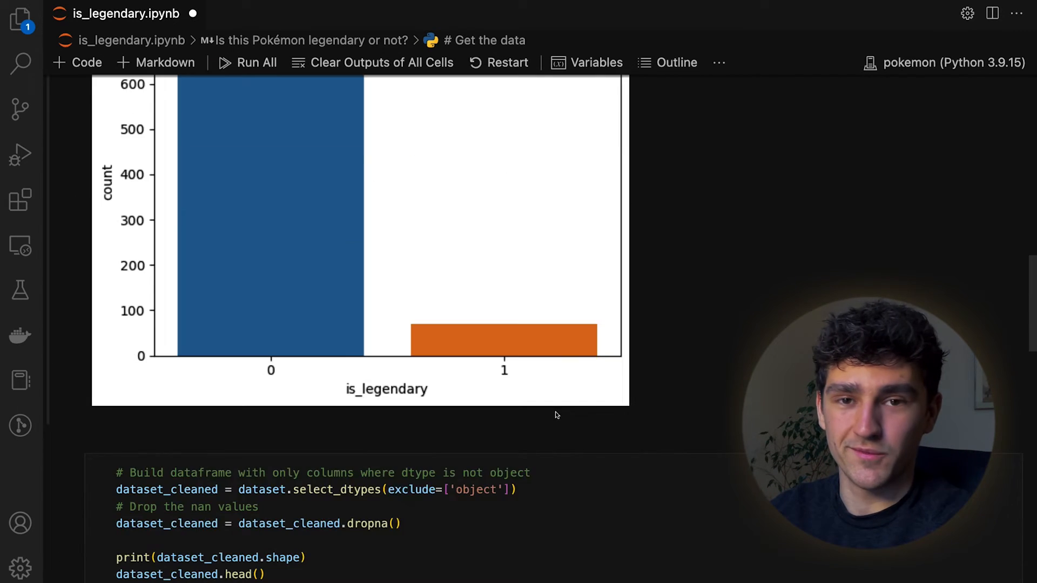
scroll(down, 3)
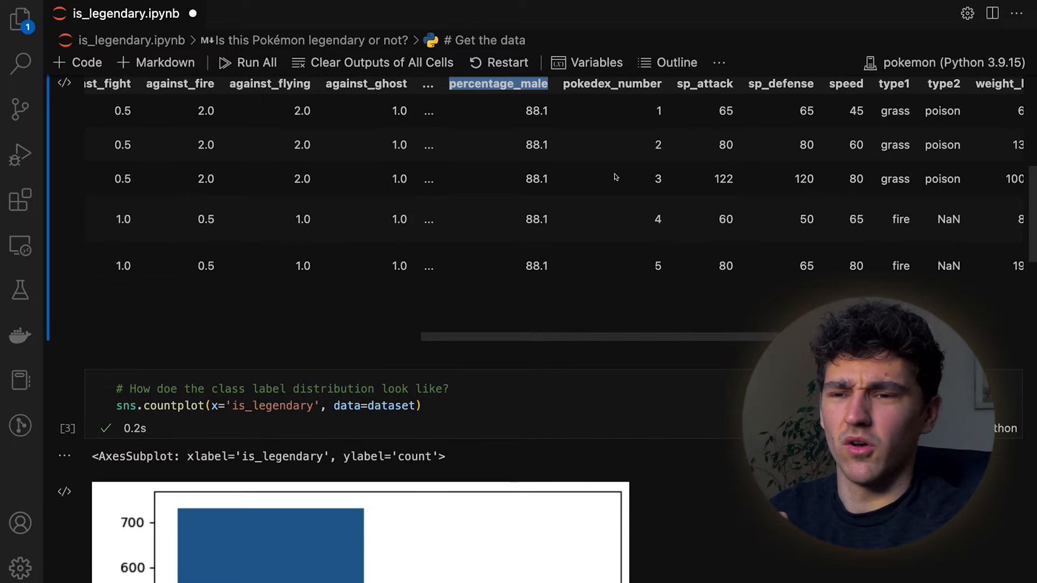
scroll(down, 3)
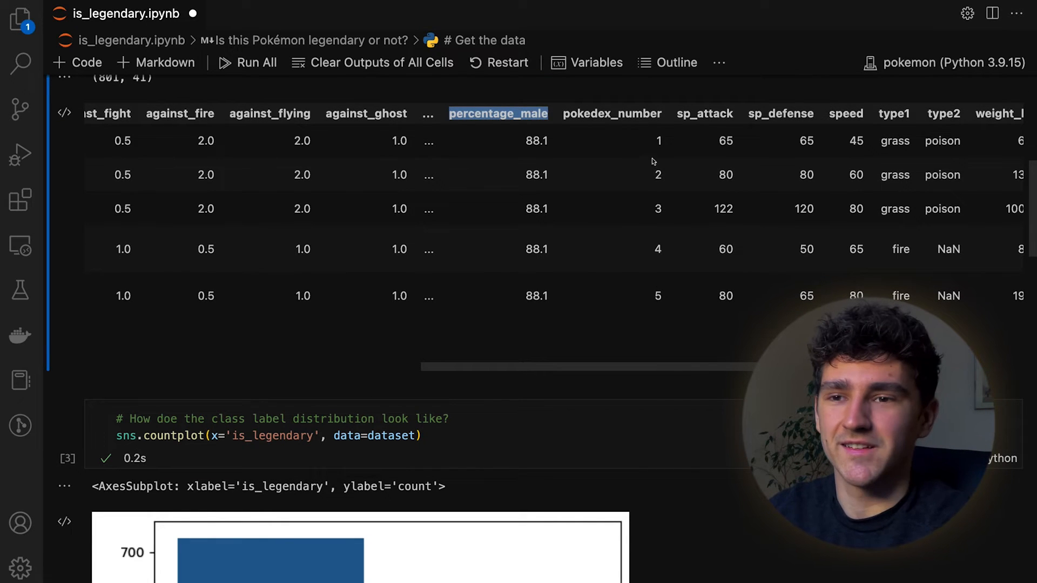
mouse_move(656, 144)
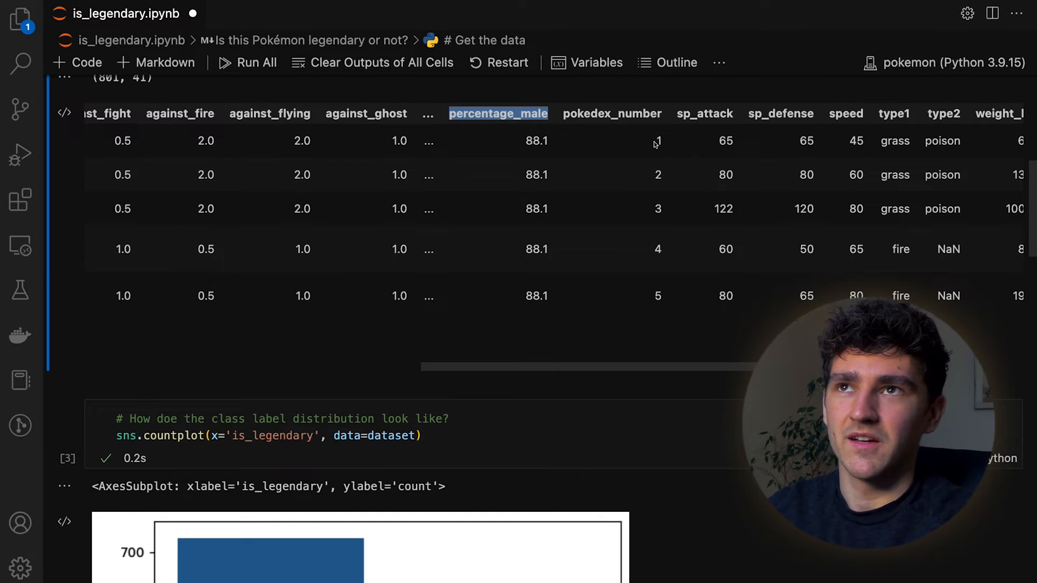
mouse_move(644, 152)
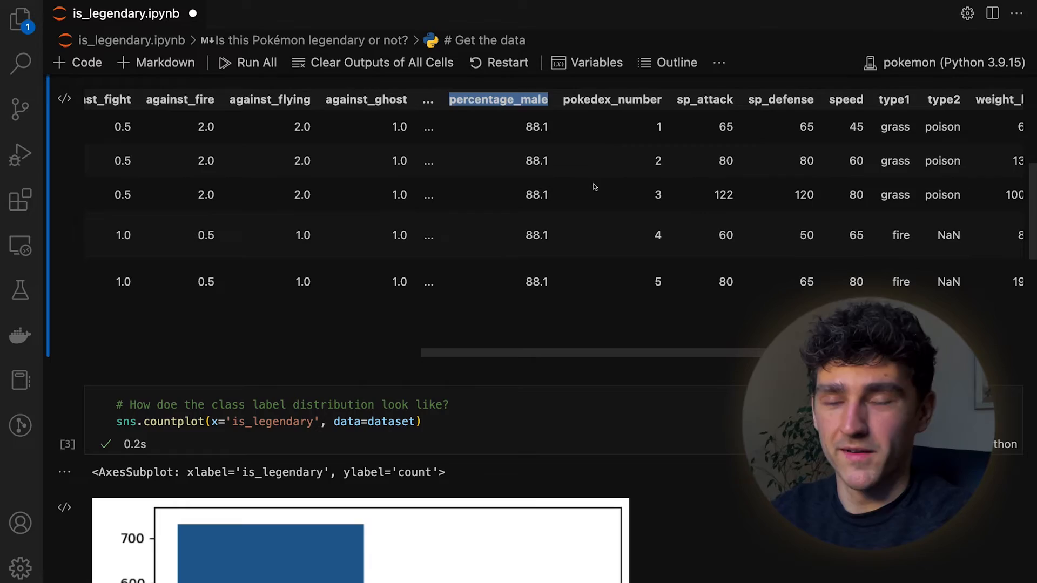
mouse_move(584, 315)
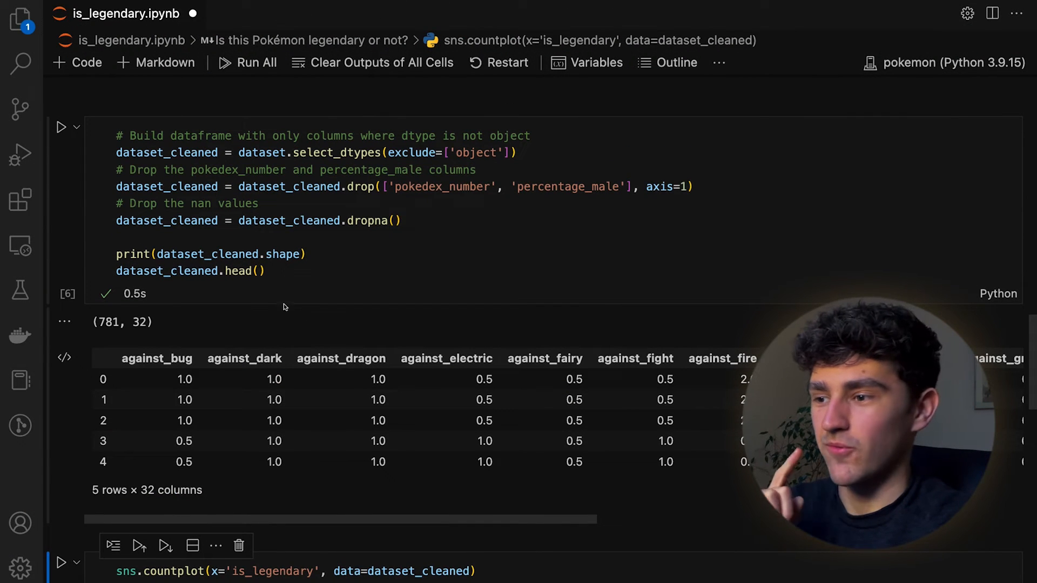
click(443, 187)
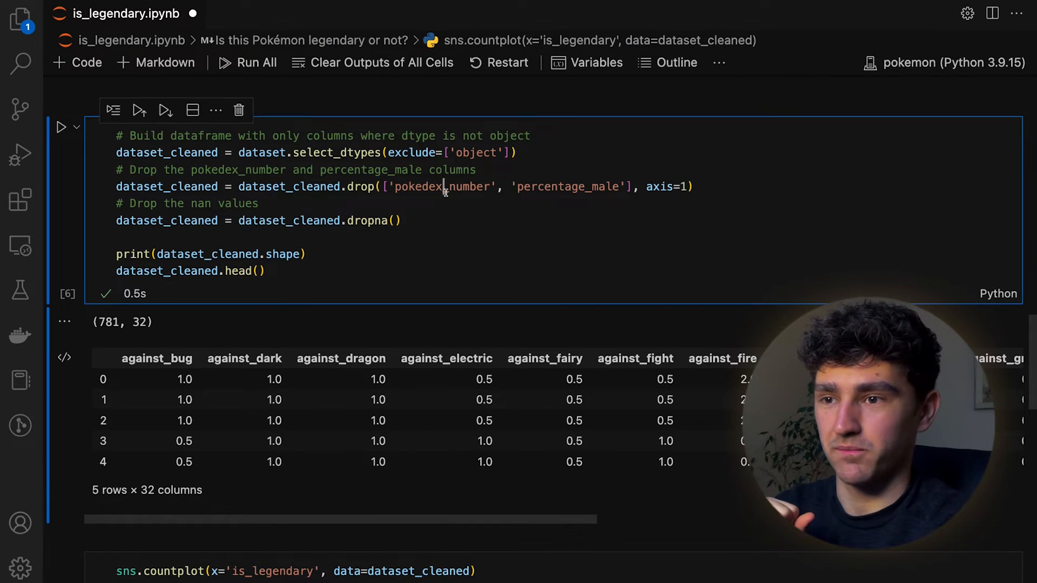
double_click(567, 187)
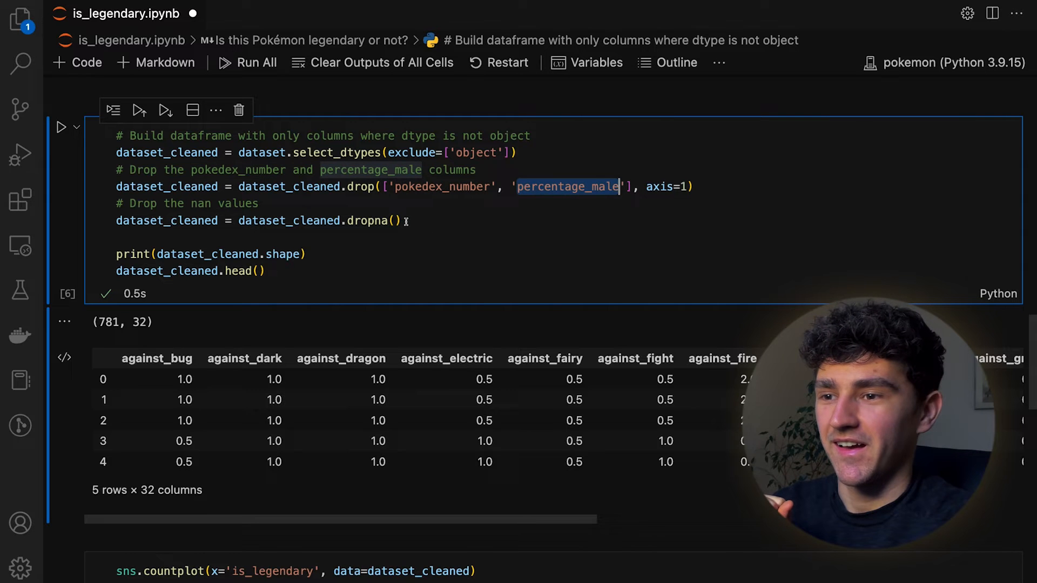
click(395, 220)
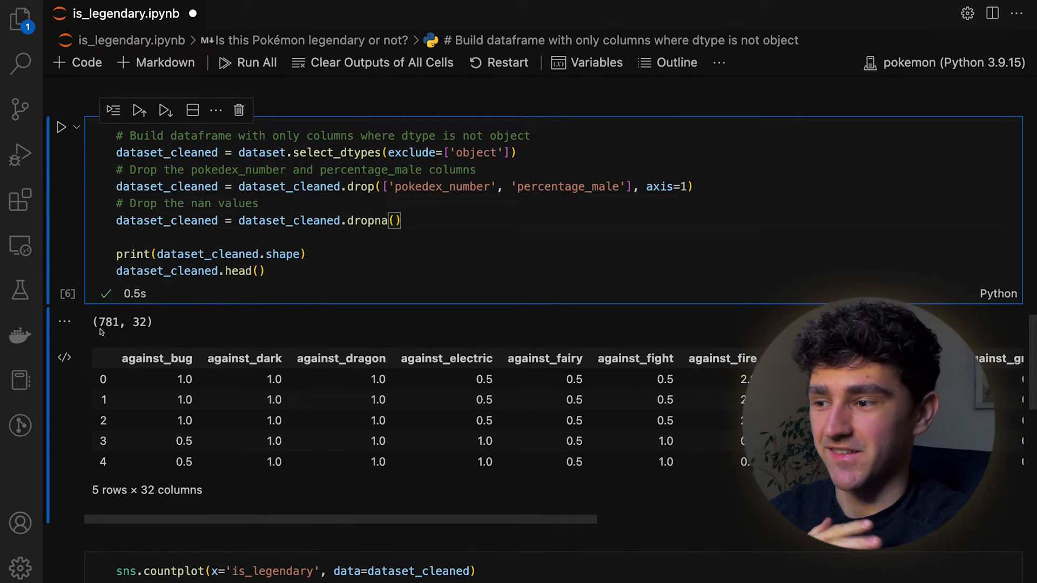
double_click(108, 322)
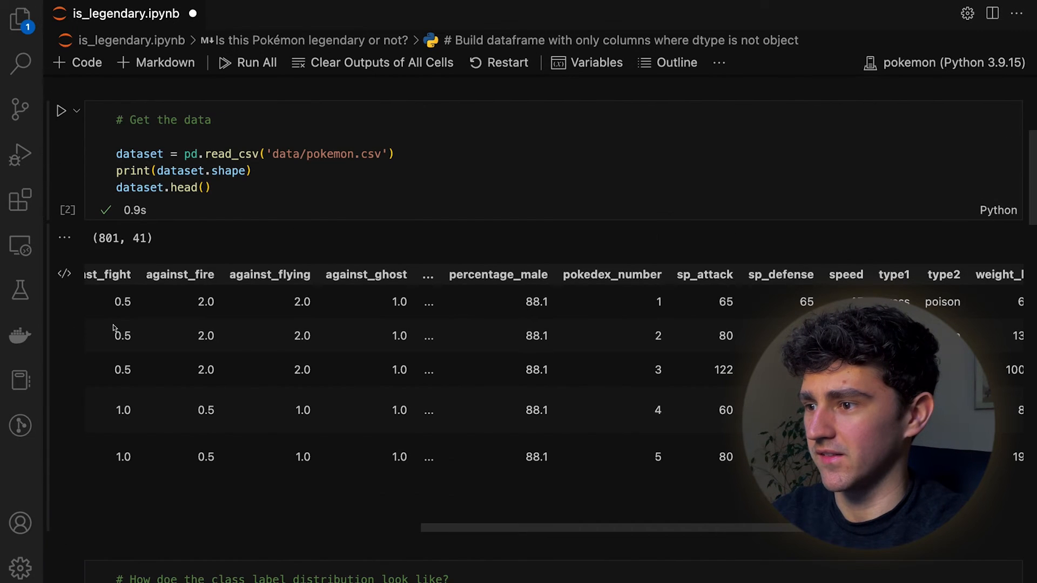
scroll(down, 3)
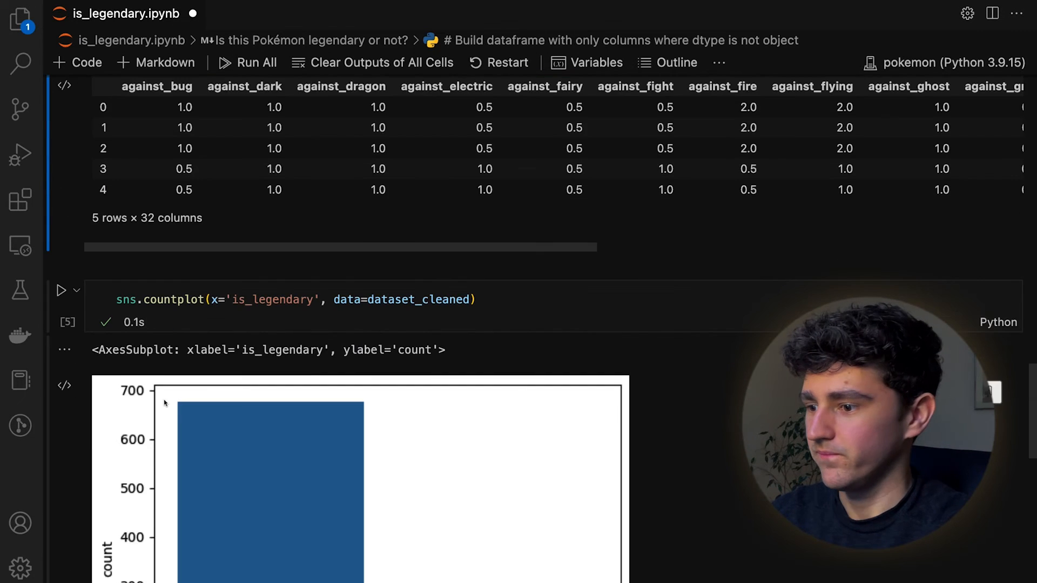
scroll(down, 3)
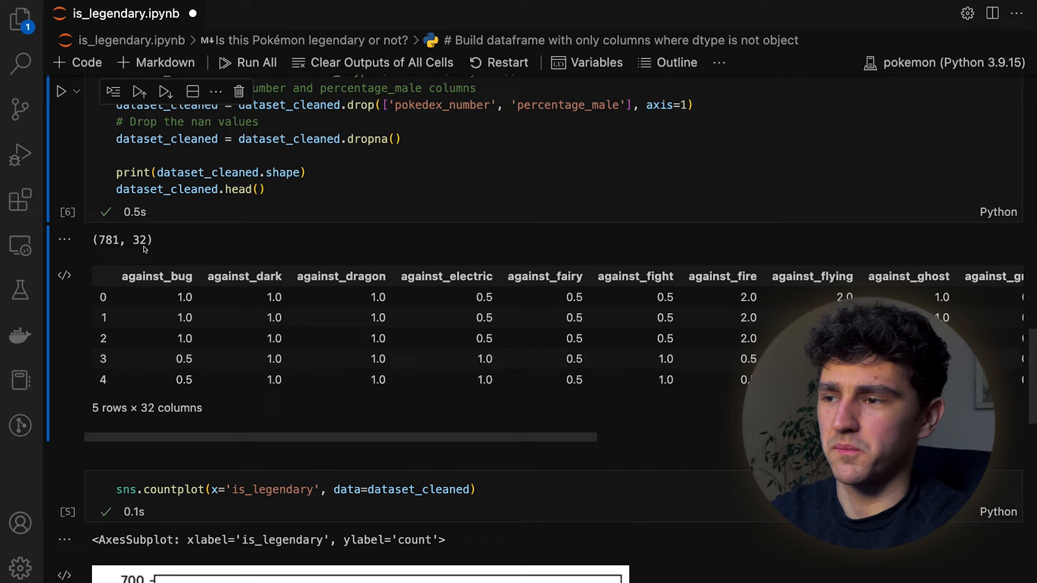
double_click(139, 240)
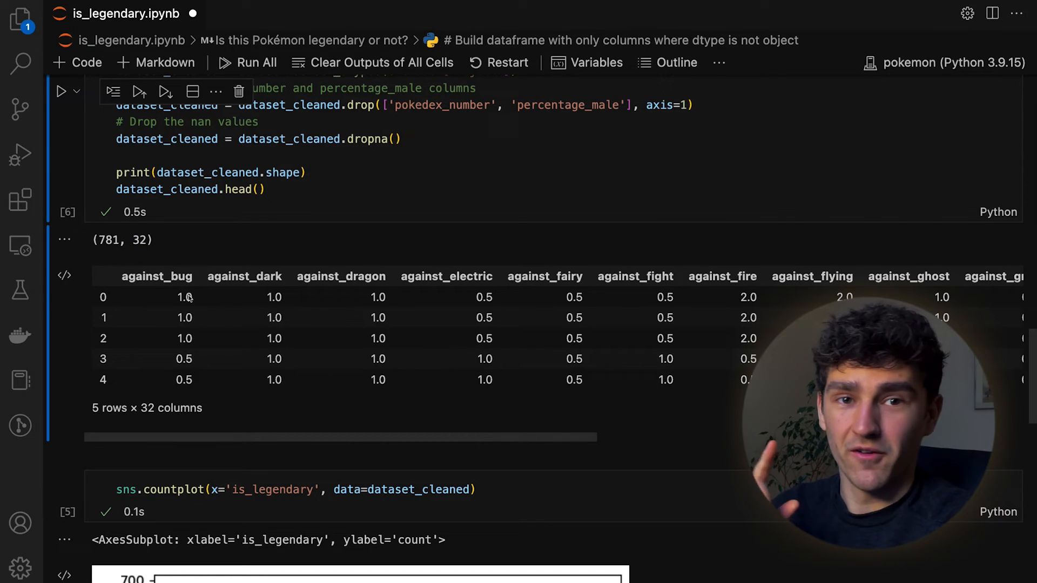
mouse_move(316, 384)
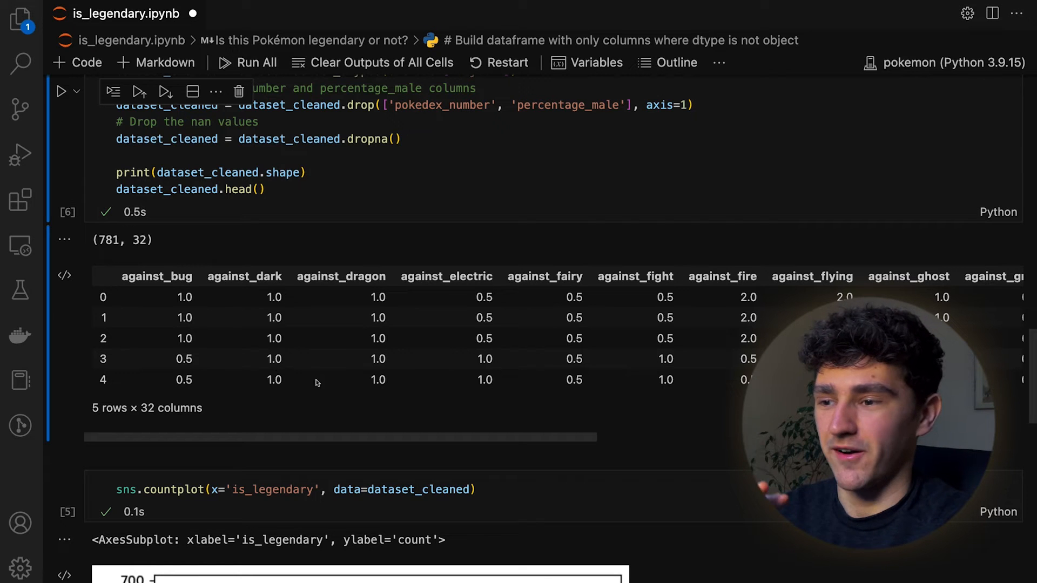
mouse_move(366, 411)
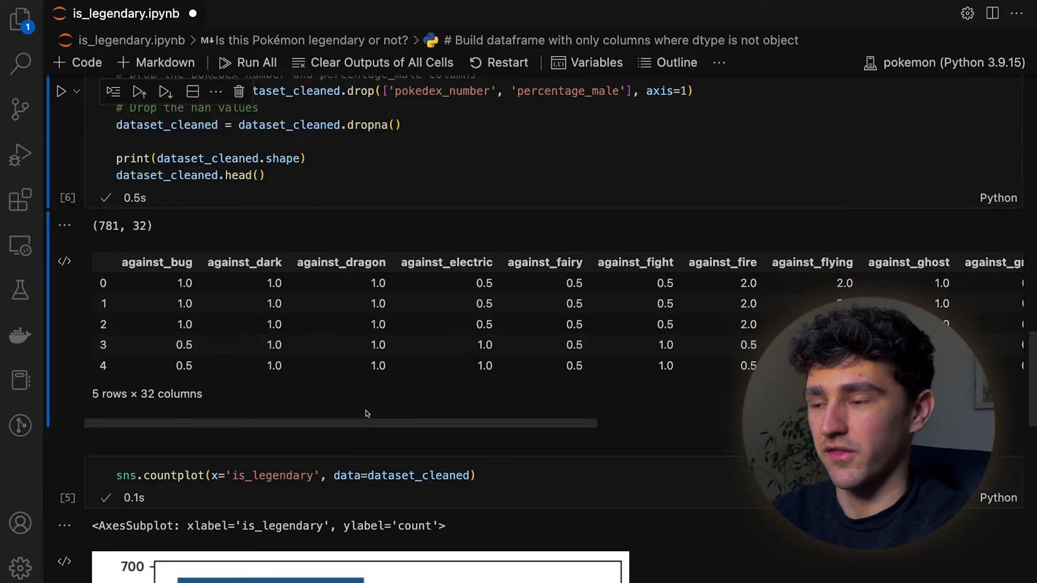
scroll(down, 3)
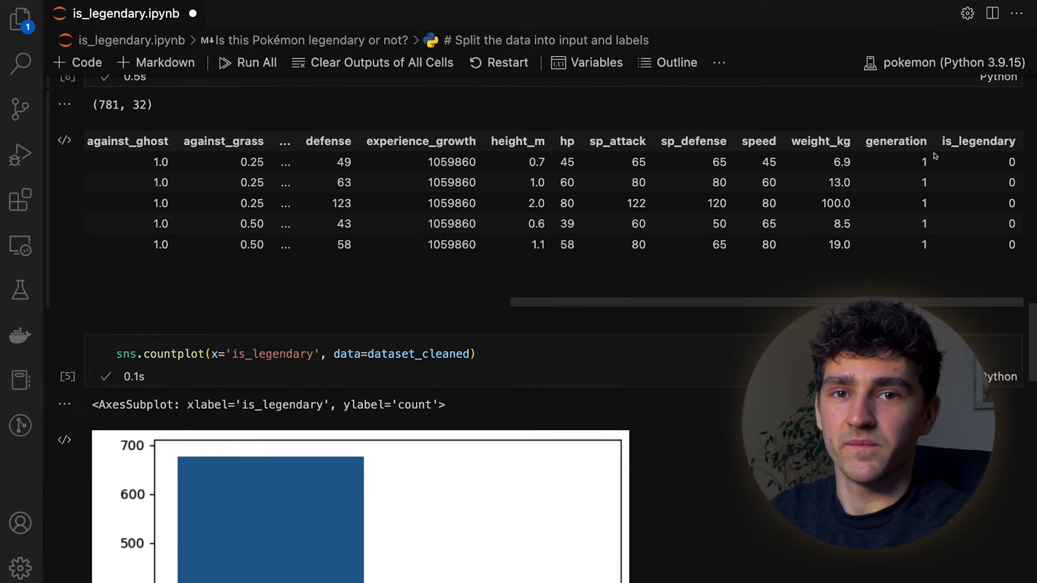
scroll(down, 3)
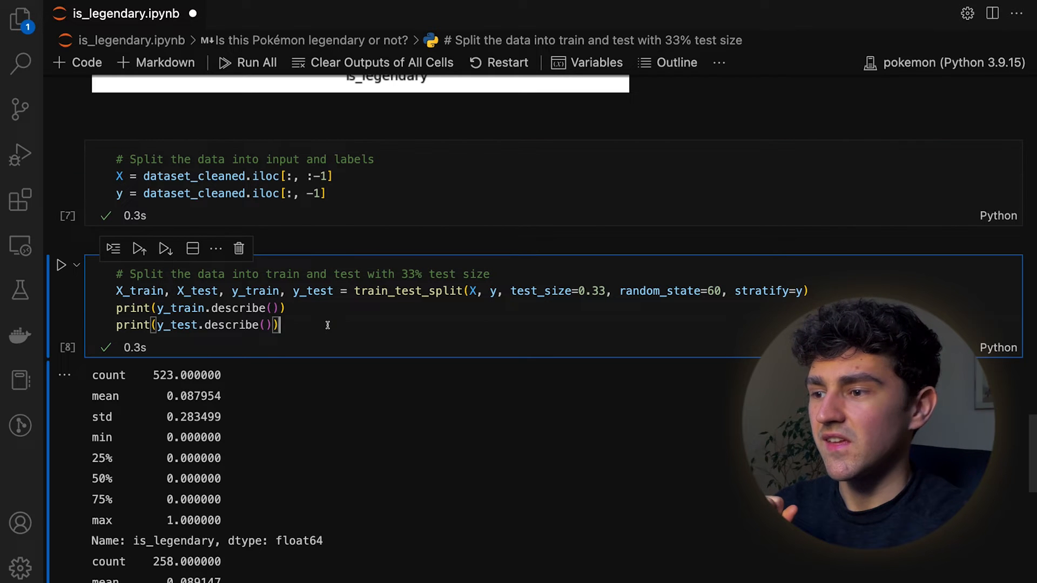
mouse_move(350, 322)
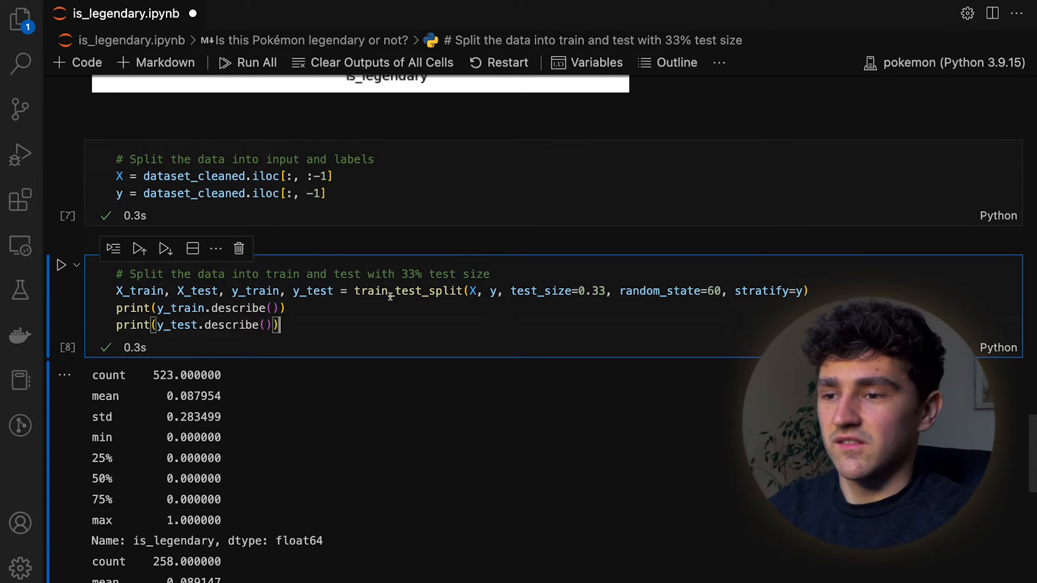
mouse_move(407, 291)
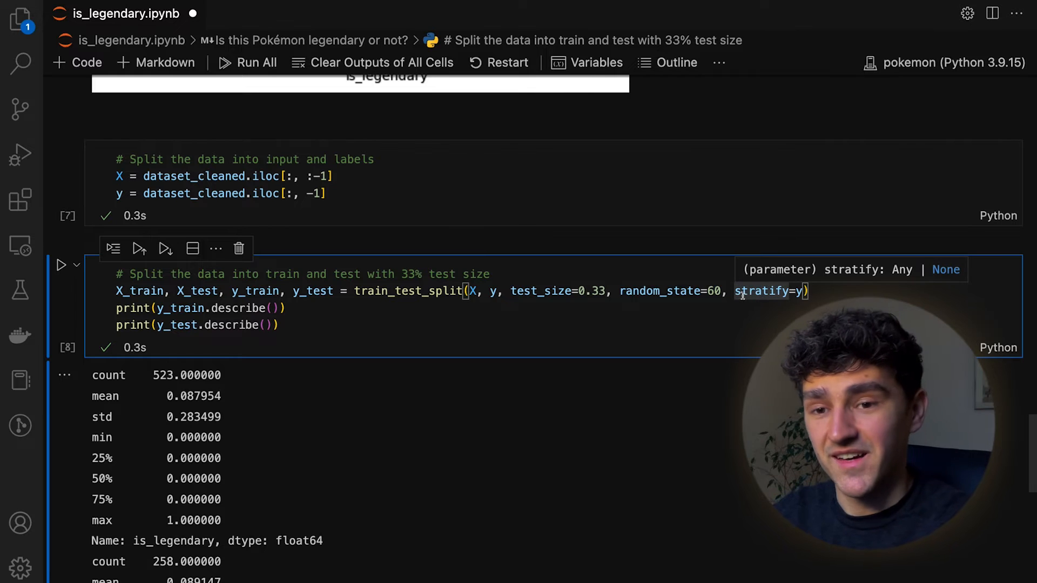
- Point out stratify=y in the split and the training label mean 0.087954
double_click(767, 291)
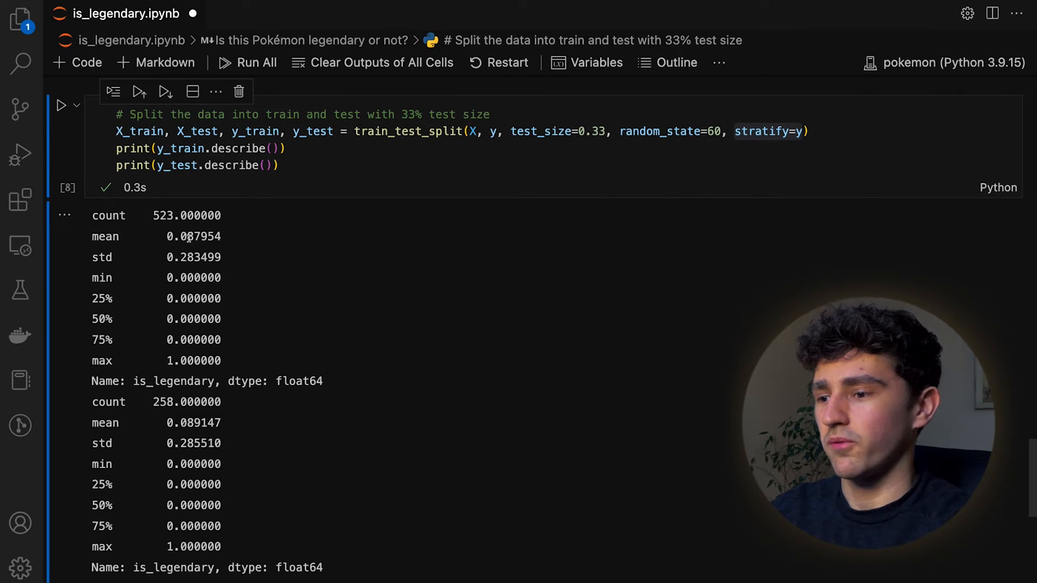
double_click(193, 237)
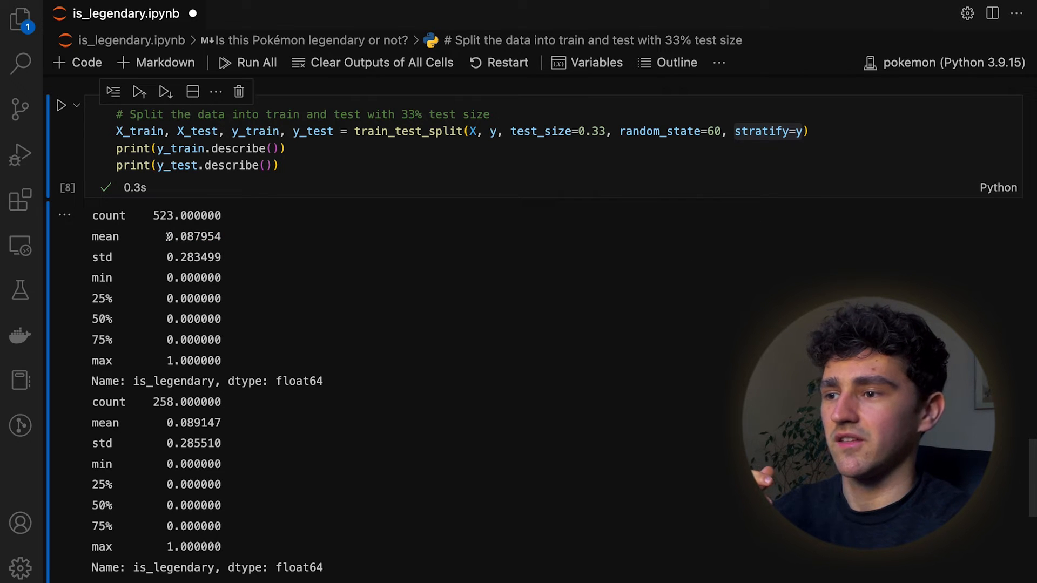
double_click(193, 236)
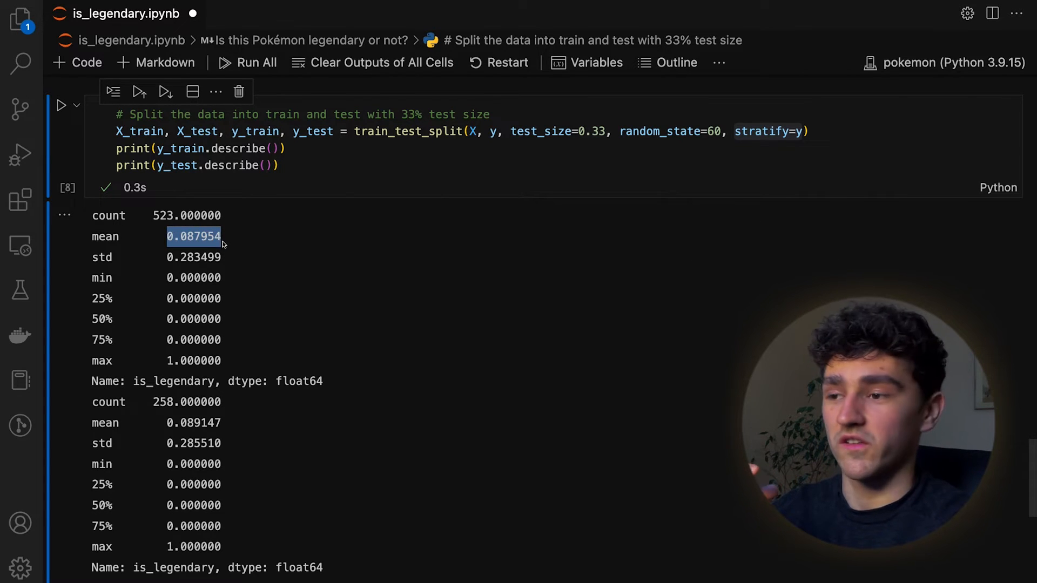
click(225, 236)
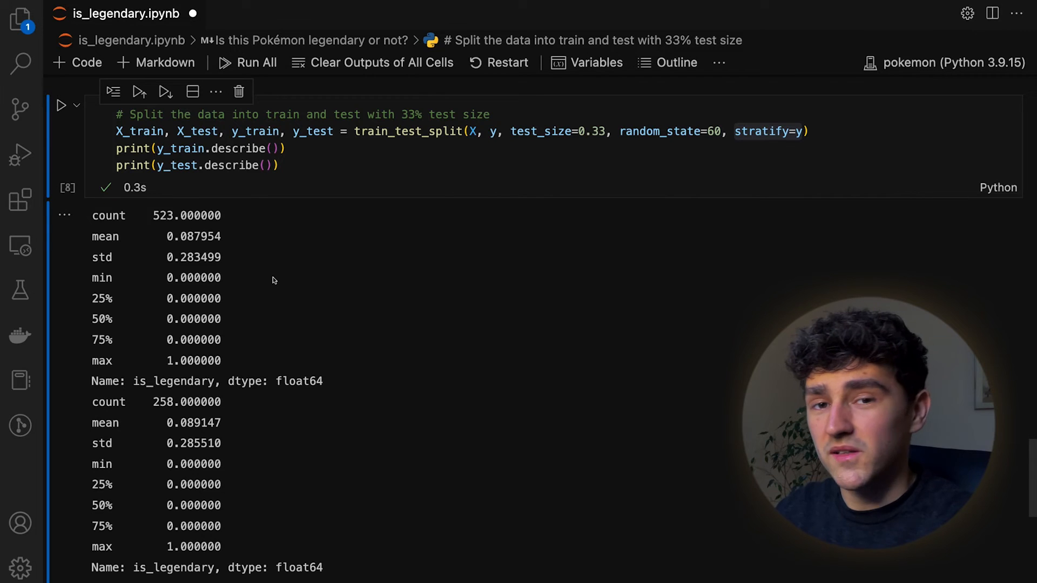
- Scroll back to the split cell and select the stratify argument to comment it out
scroll(down, 3)
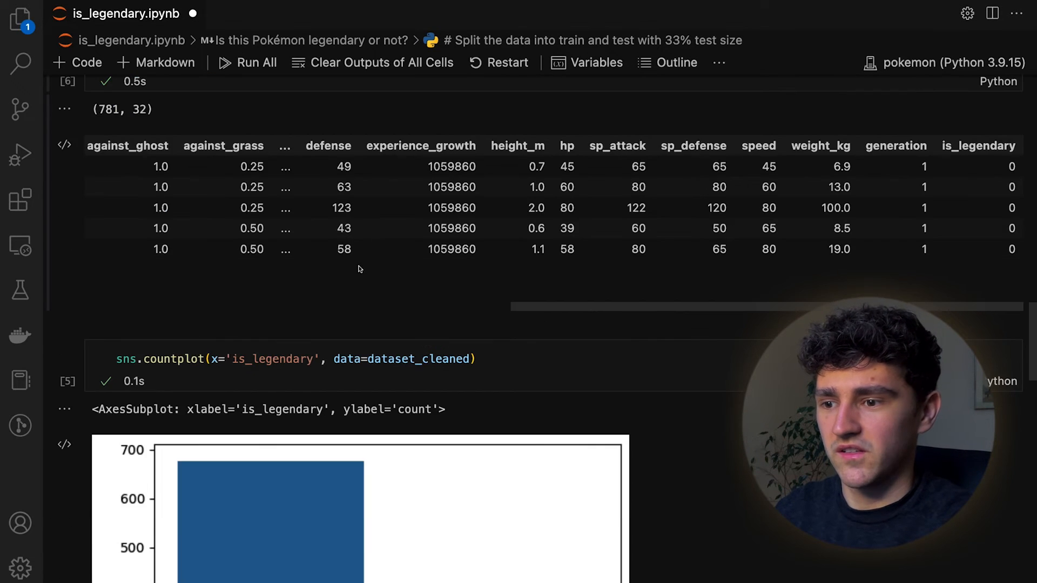
scroll(down, 3)
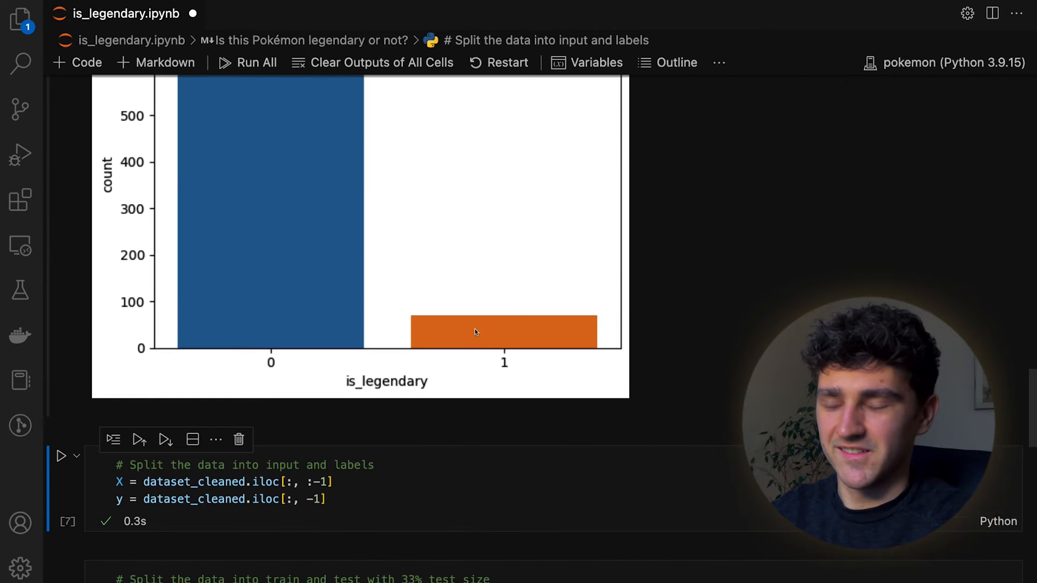
scroll(down, 3)
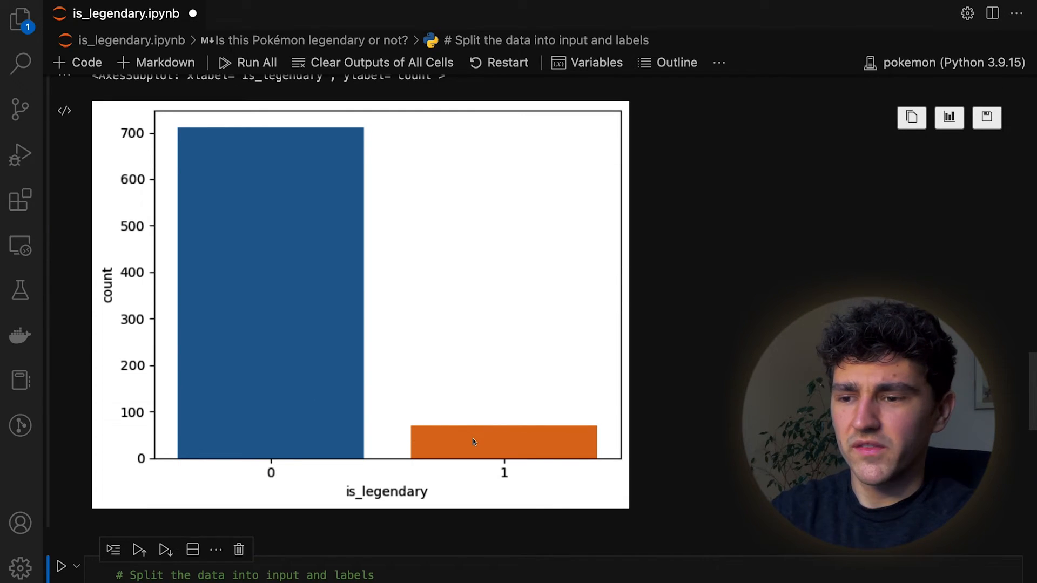
mouse_move(434, 401)
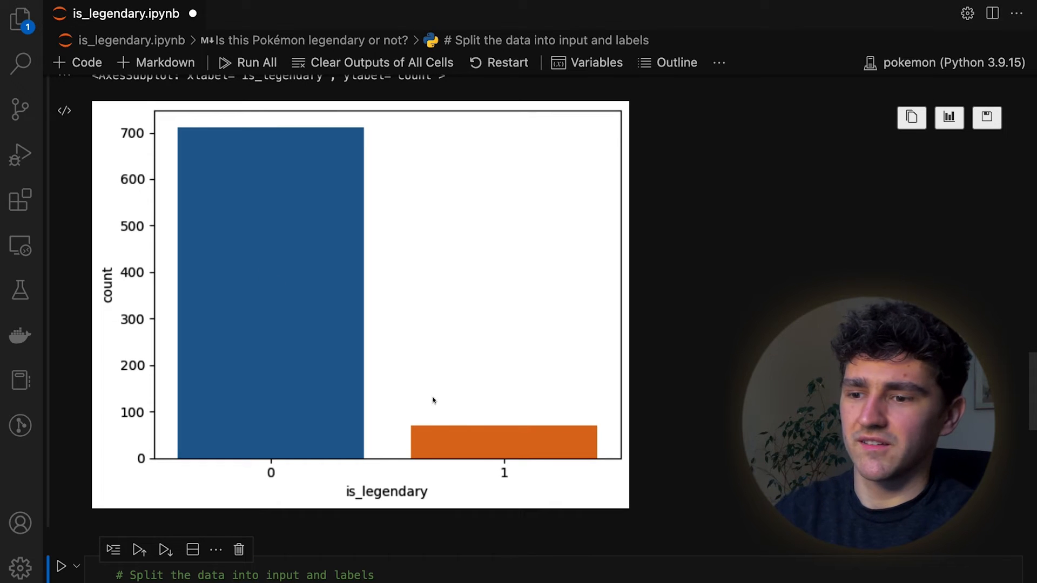
scroll(down, 3)
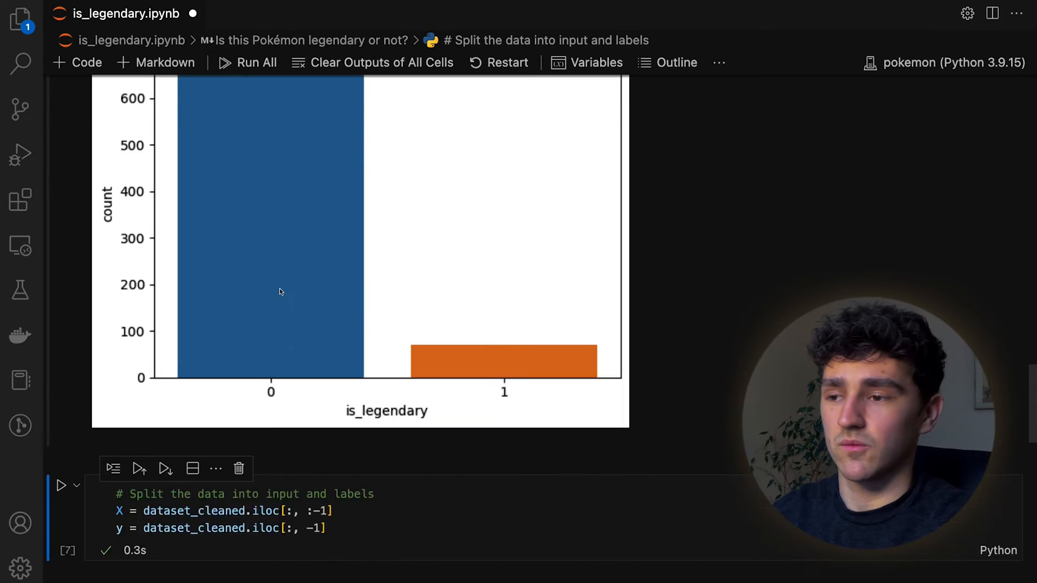
scroll(down, 3)
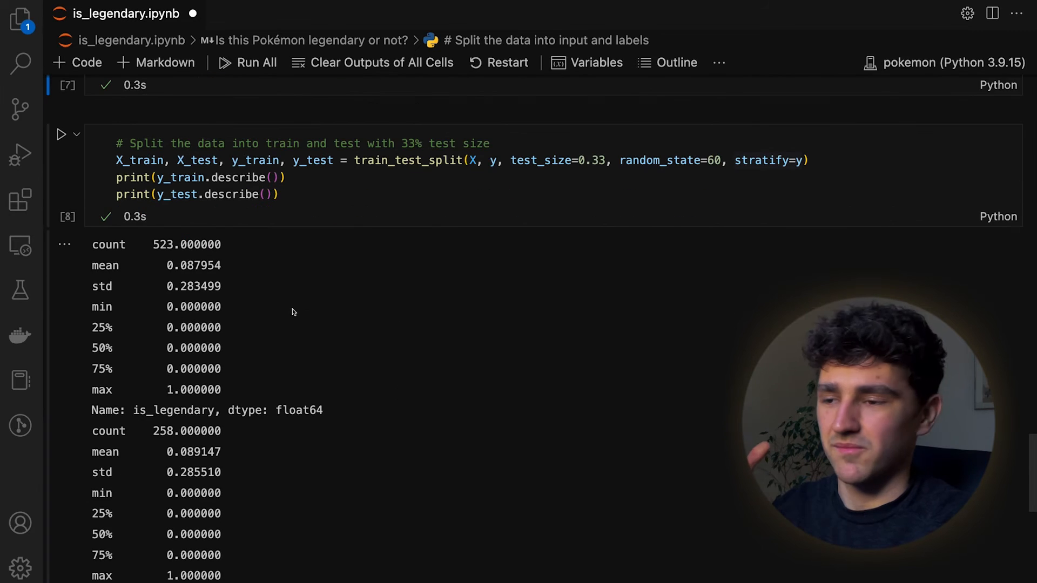
double_click(766, 160)
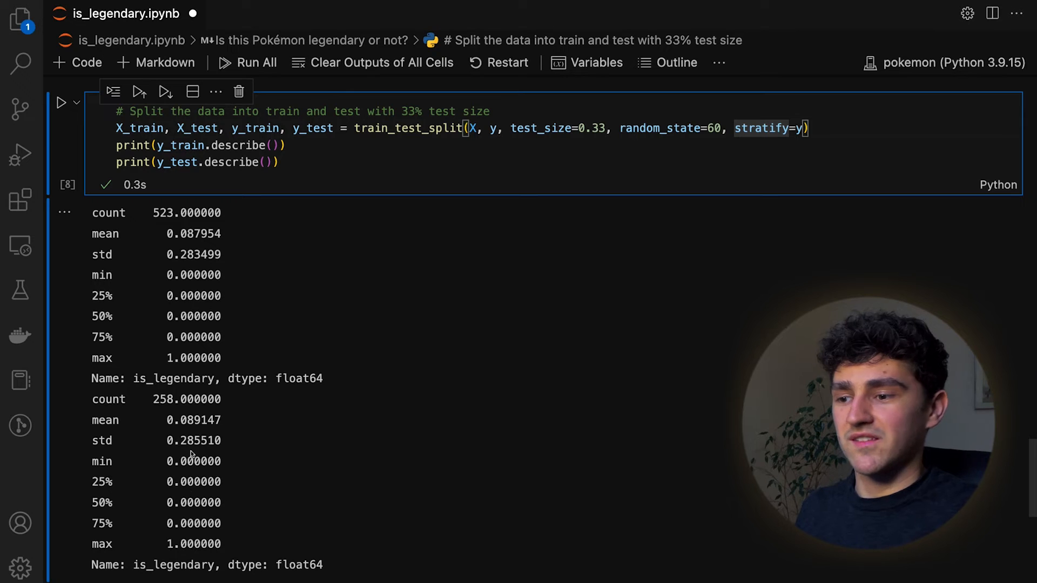
mouse_move(751, 128)
text()#)
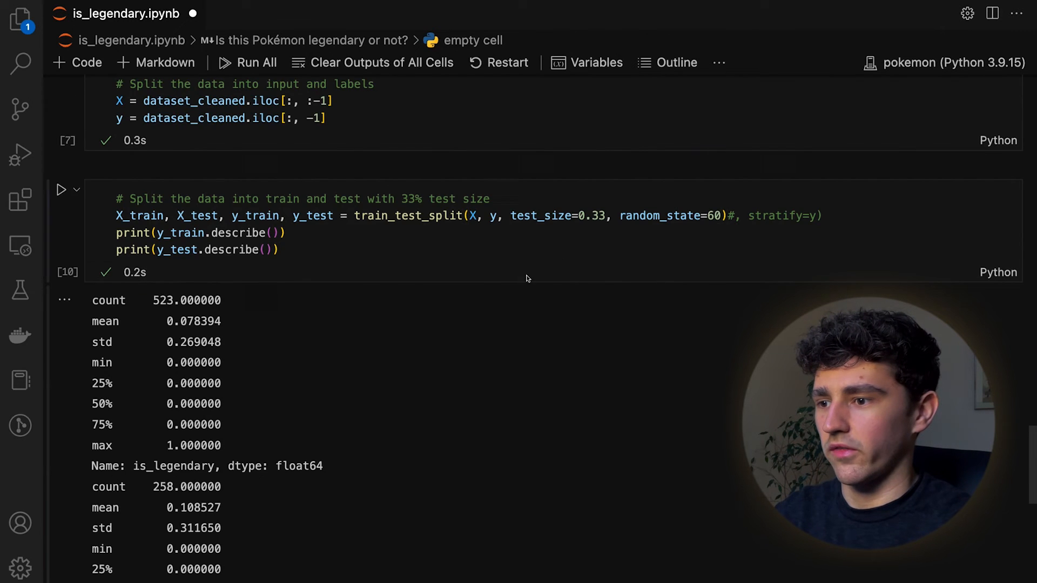
- Point out the unstratified training mean 0.078394 before restoring stratify=y
scroll(down, 3)
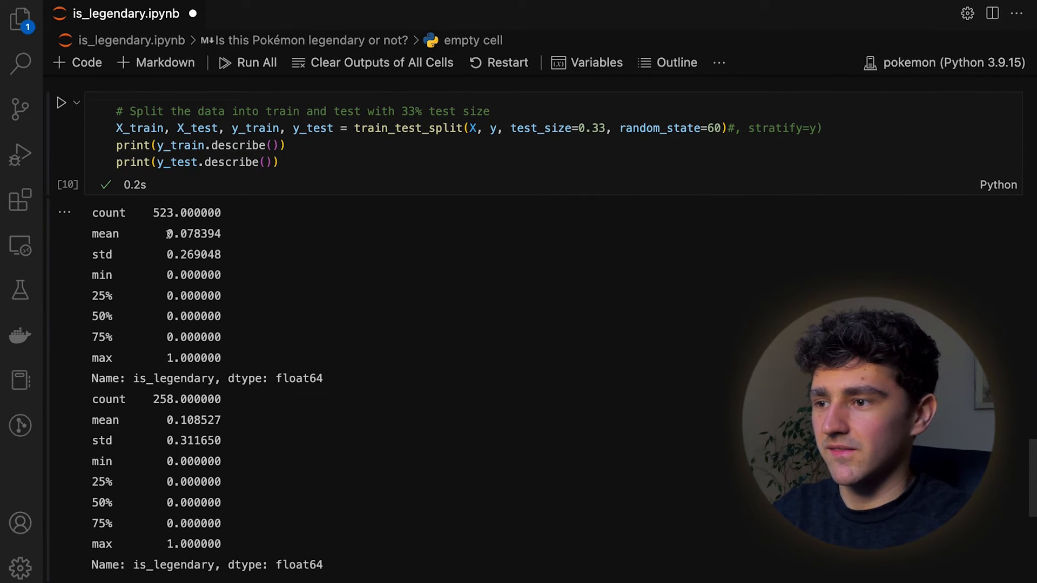
double_click(194, 233)
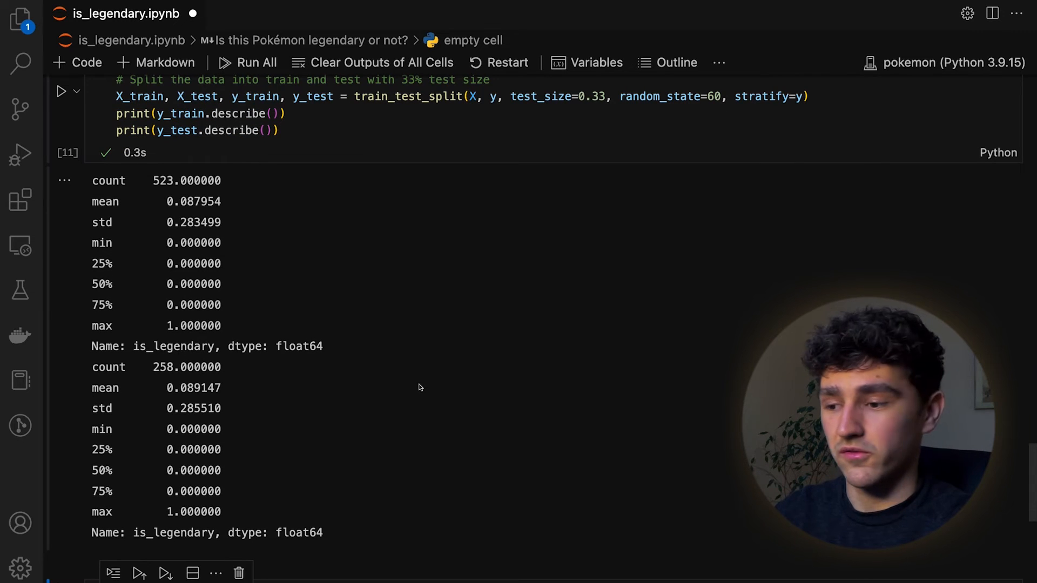
- Start a new cell with the comment '# Dataframes to numpy' for the array conversion
scroll(down, 3)
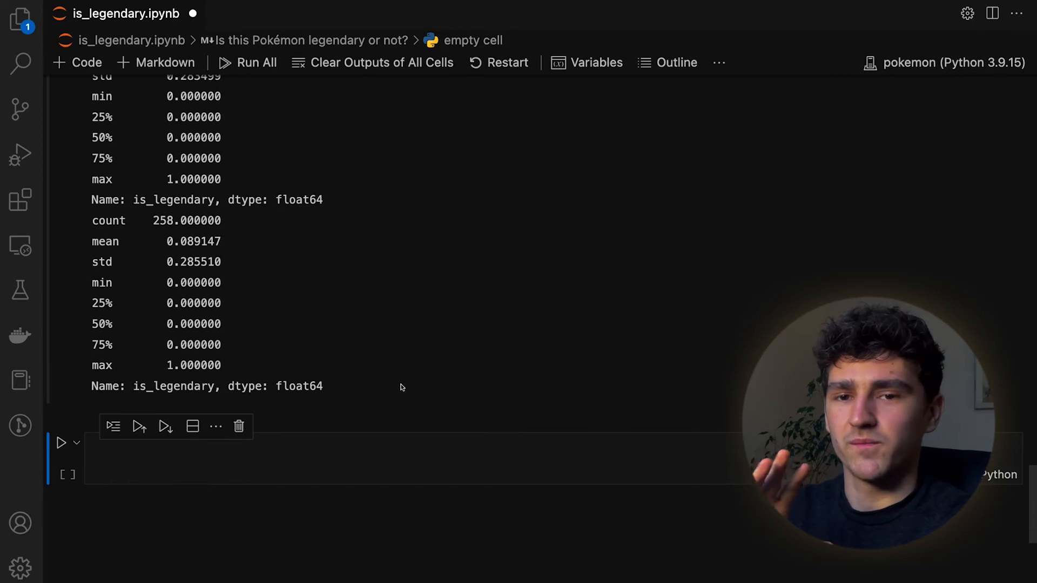
text(# Dataframes to numpy)
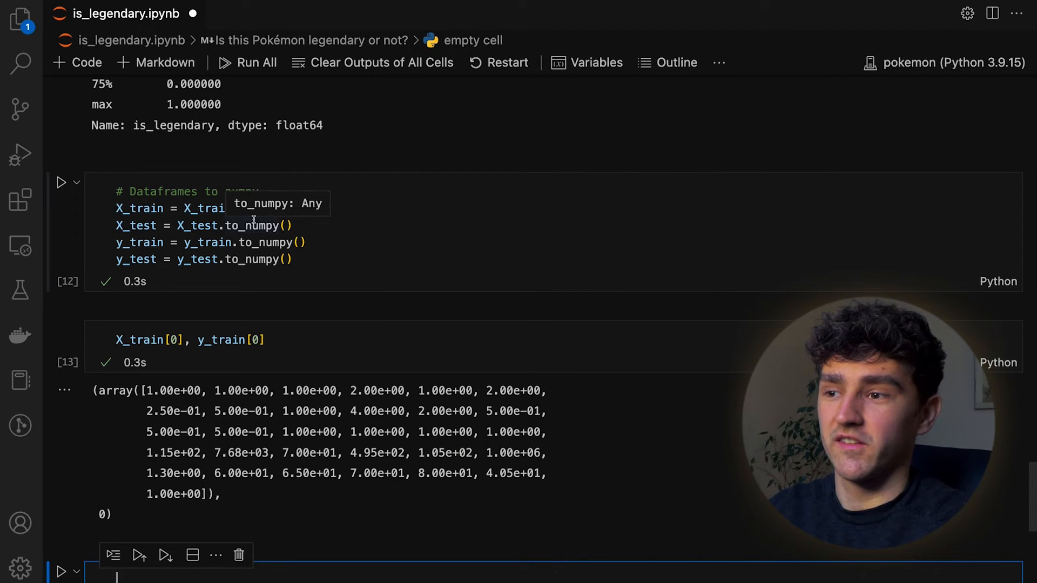
mouse_move(380, 295)
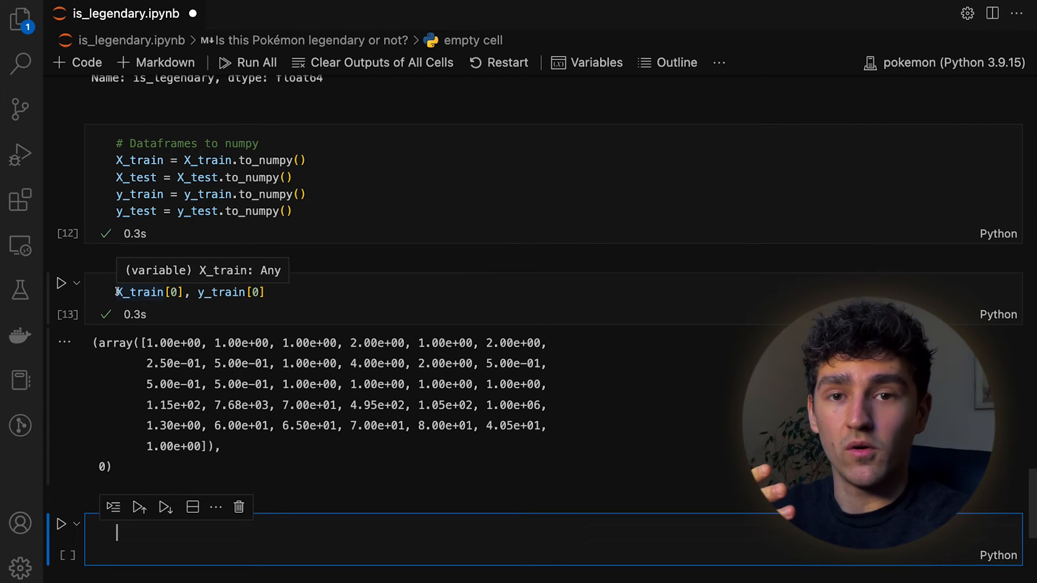
mouse_move(162, 320)
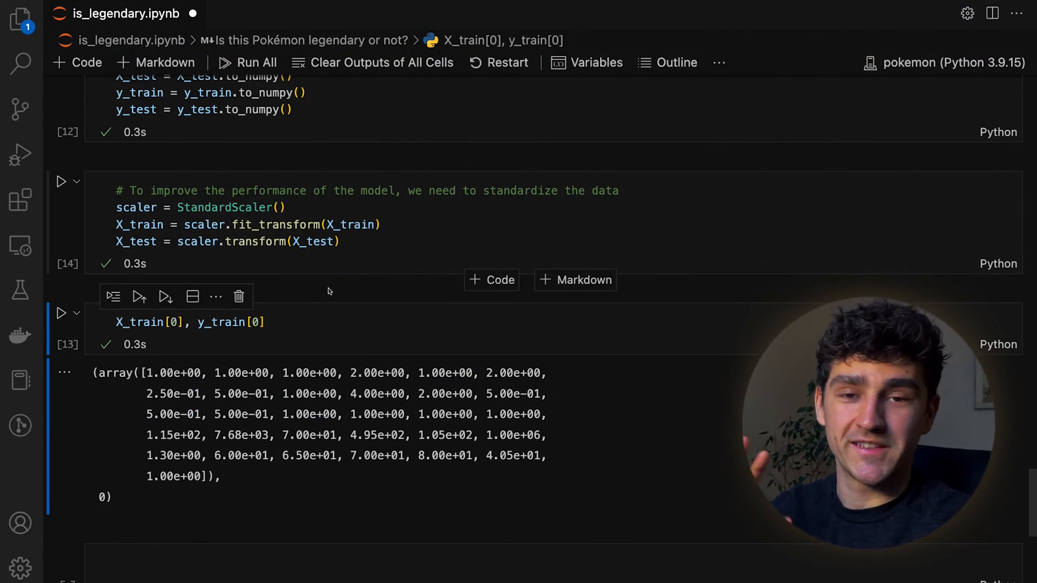
mouse_move(387, 261)
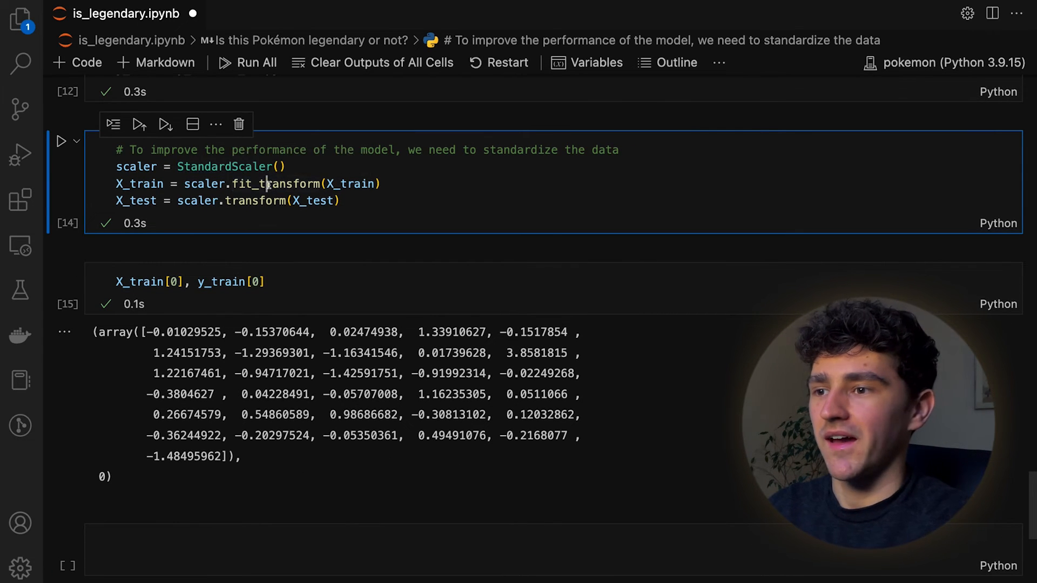
double_click(275, 183)
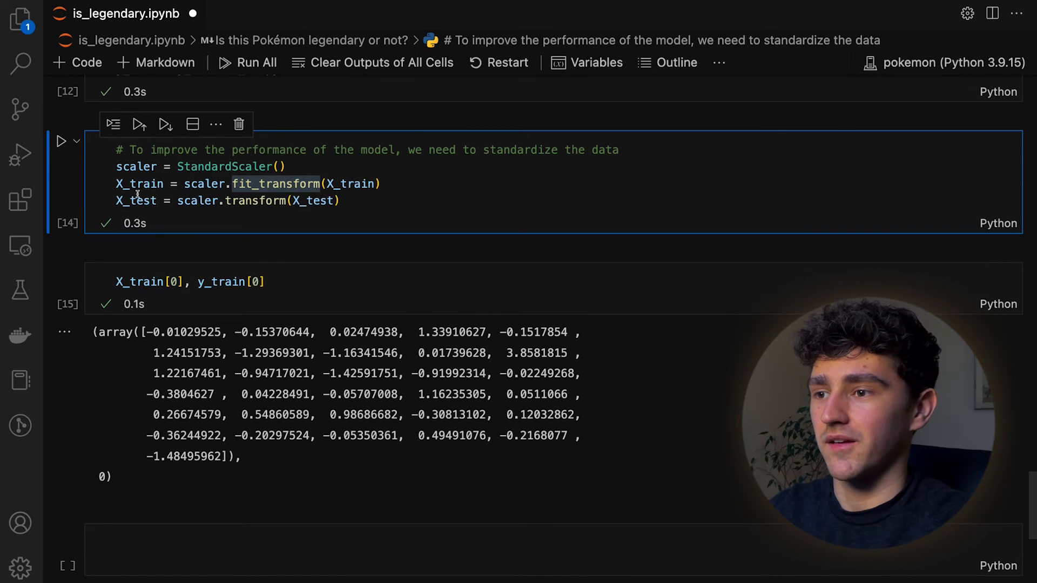
double_click(137, 201)
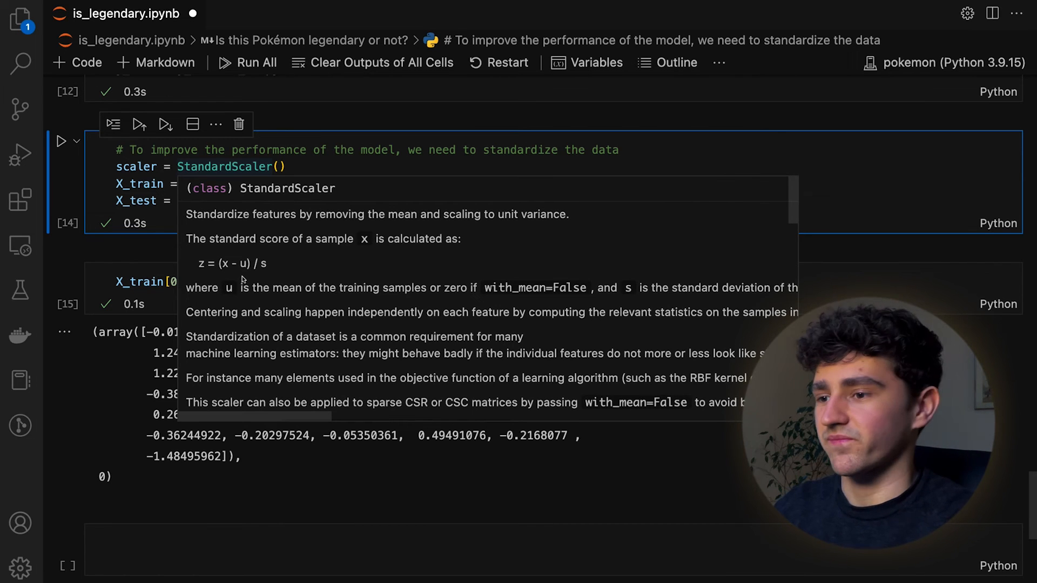
mouse_move(271, 265)
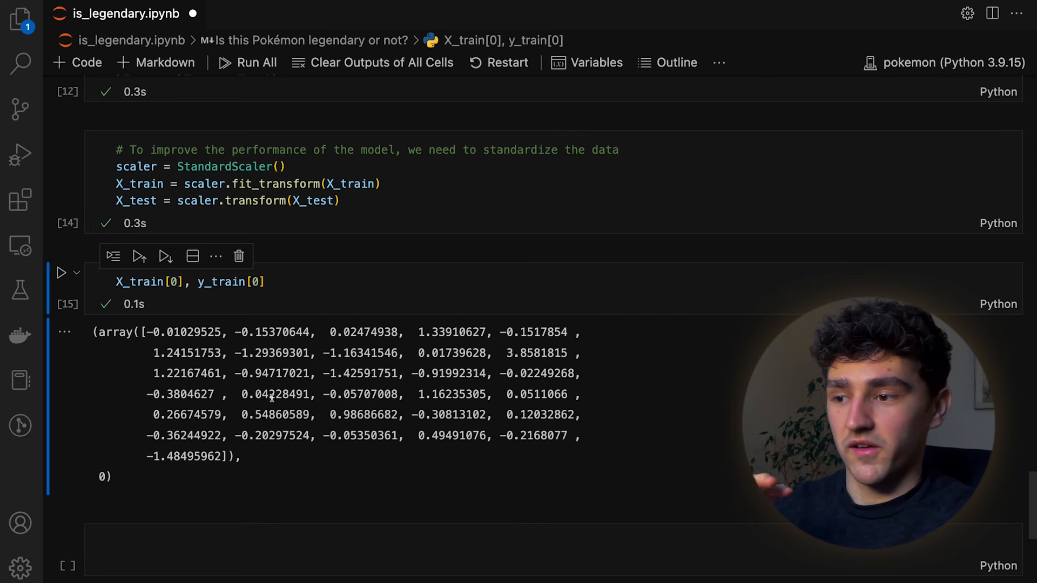
drag(143, 332, 231, 456)
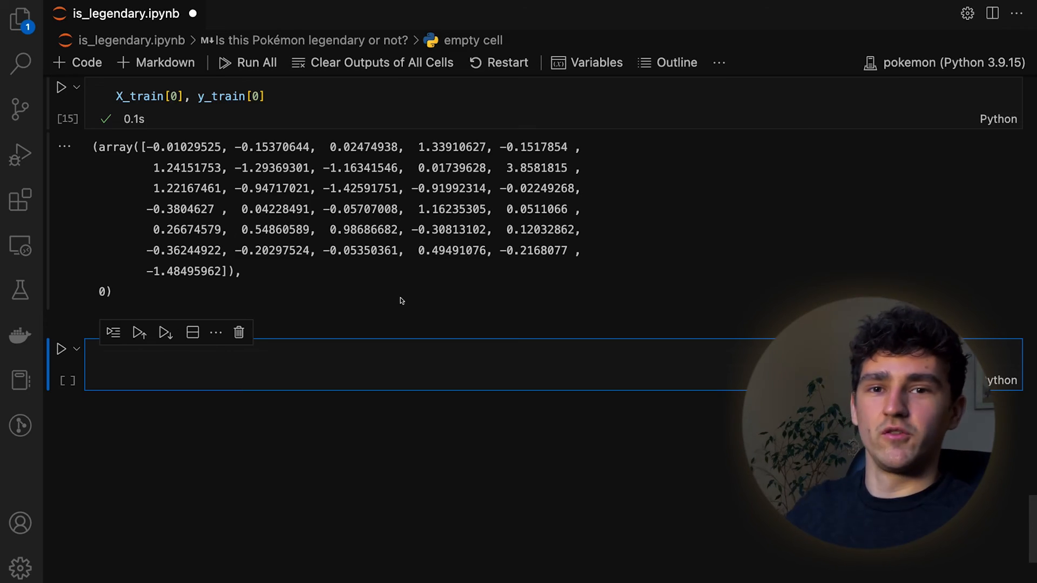
- Walk through the TrainData class methods __init__, __getitem__ index lookup, and __len__
scroll(down, 3)
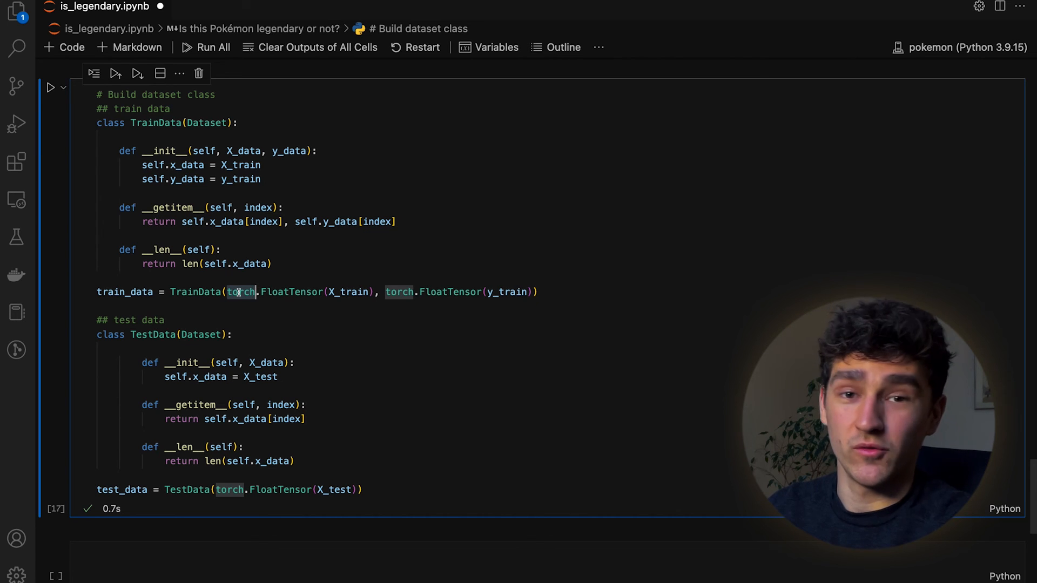
scroll(down, 3)
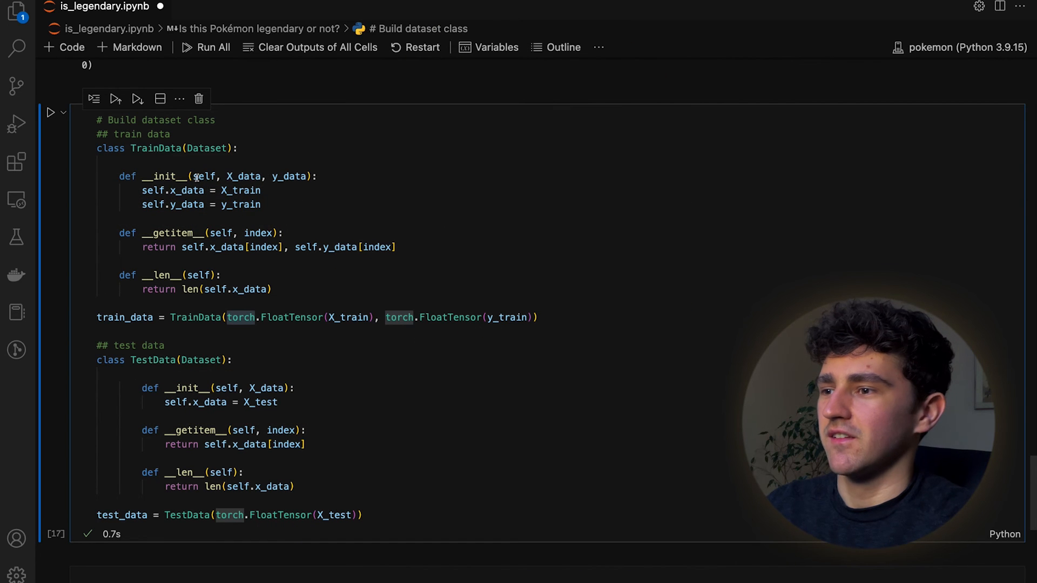
mouse_move(156, 148)
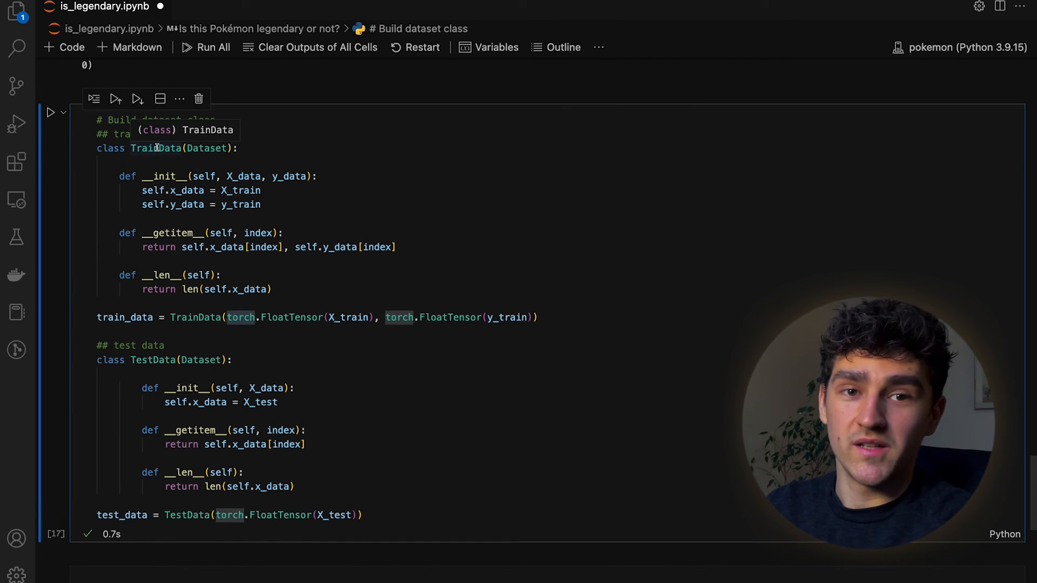
mouse_move(209, 207)
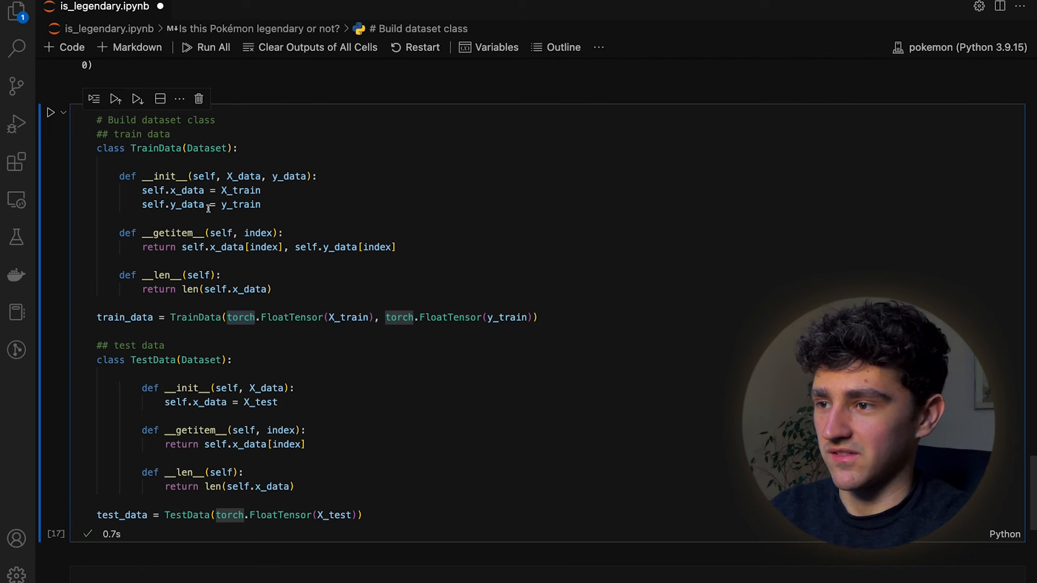
mouse_move(246, 190)
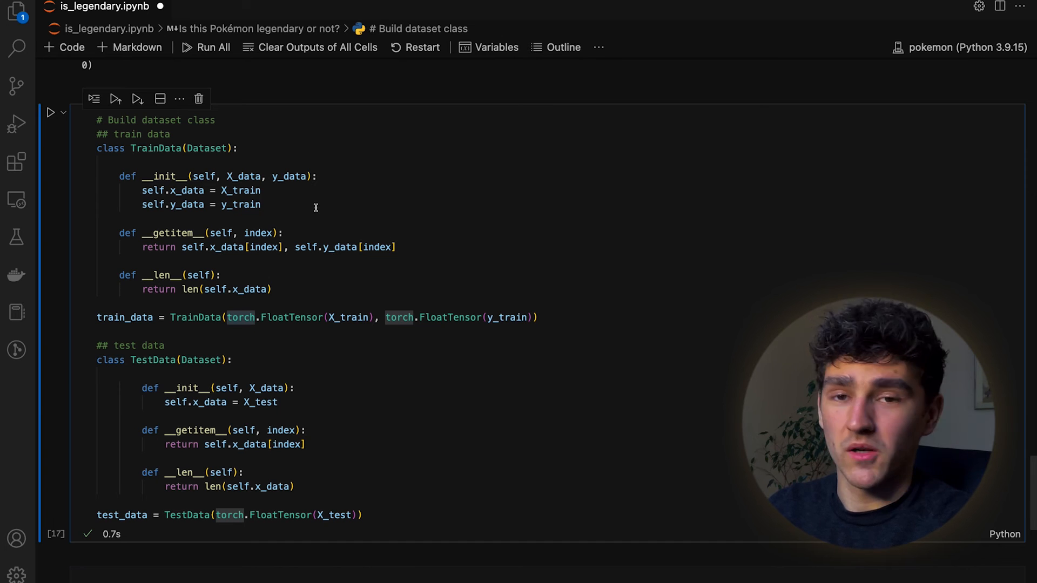
mouse_move(162, 176)
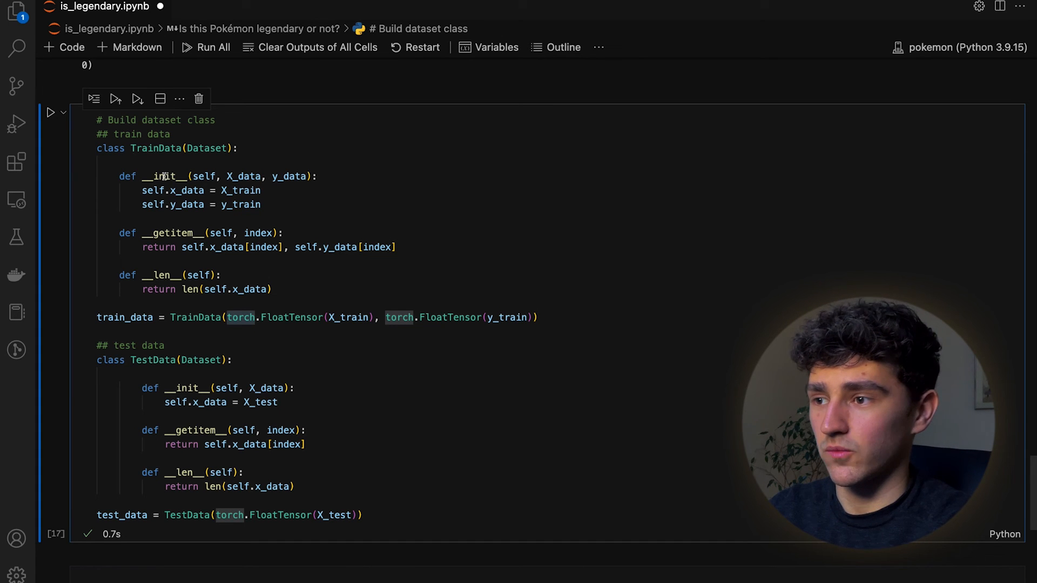
double_click(173, 233)
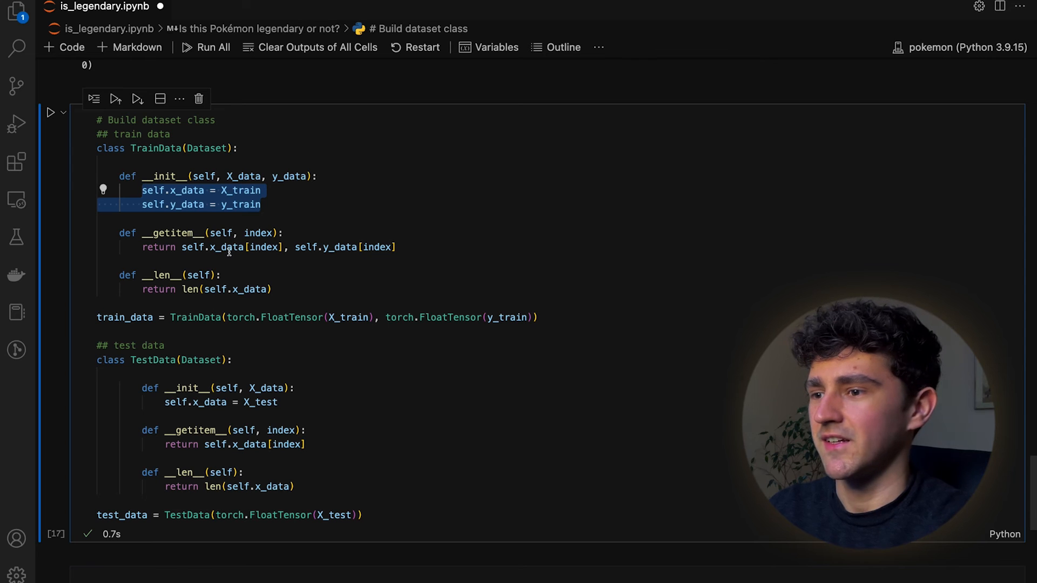
click(231, 247)
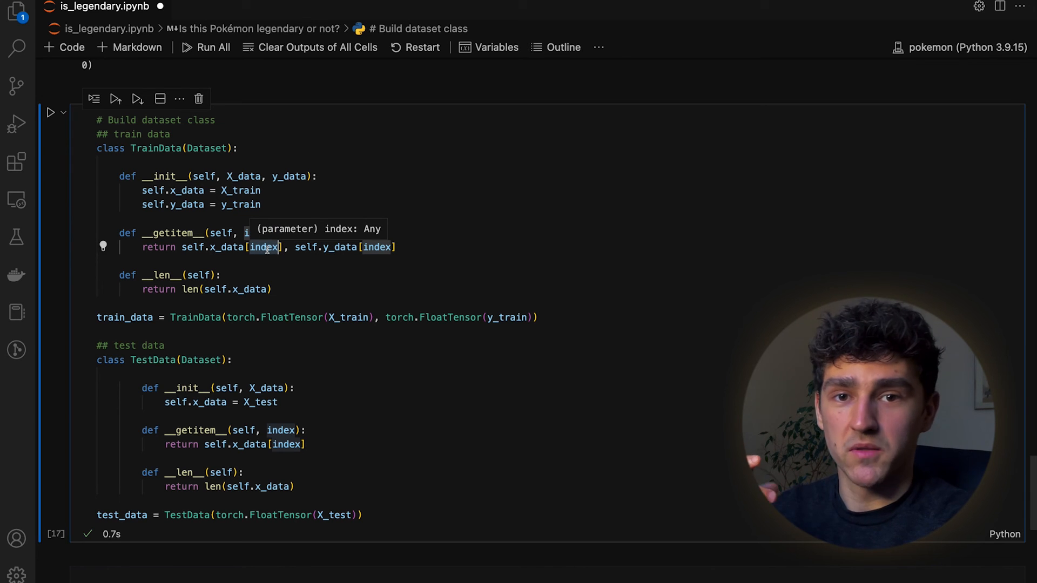
mouse_move(248, 260)
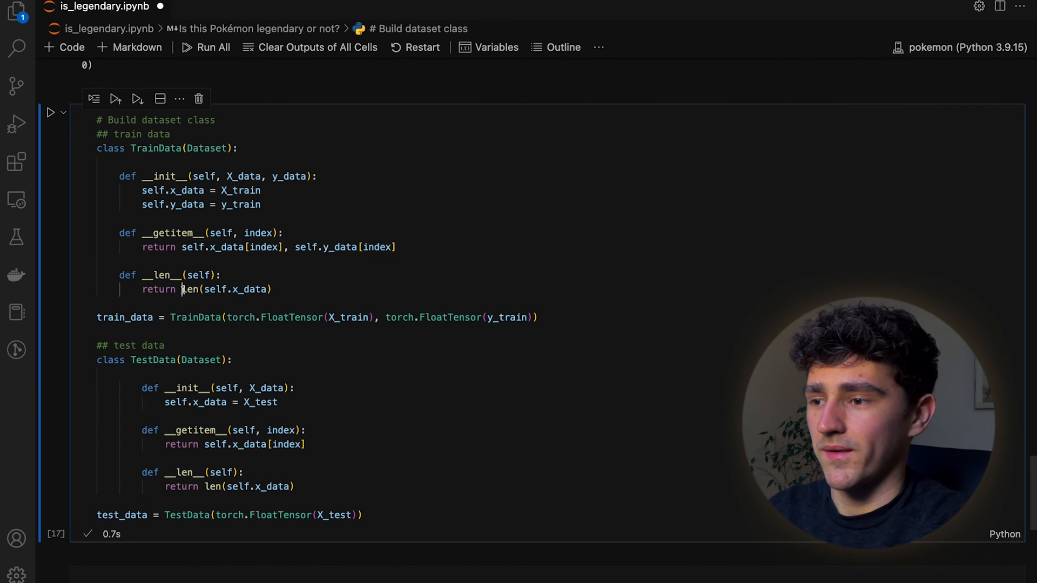
double_click(225, 289)
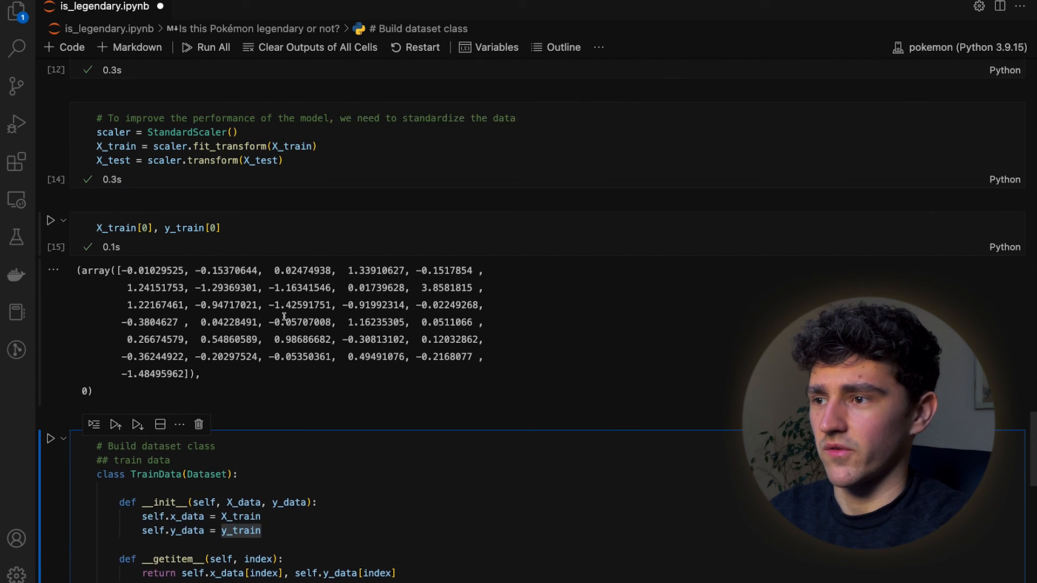
scroll(down, 3)
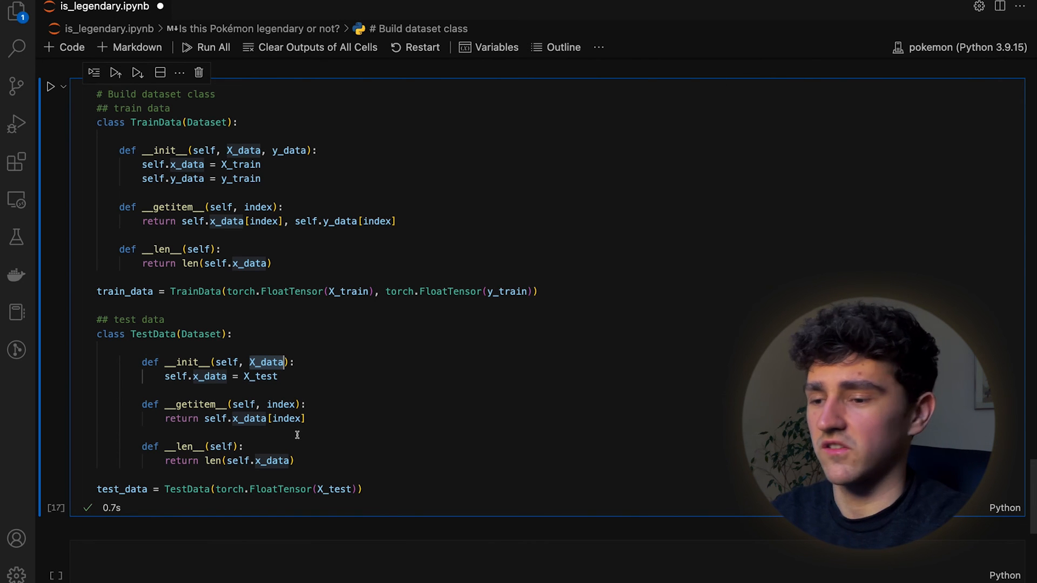
mouse_move(277, 442)
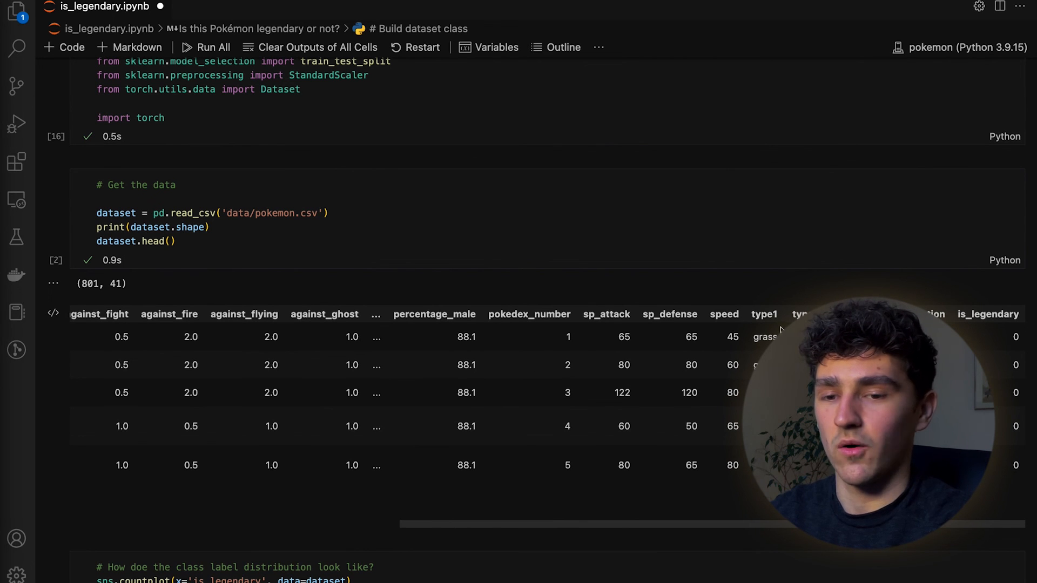
scroll(down, 3)
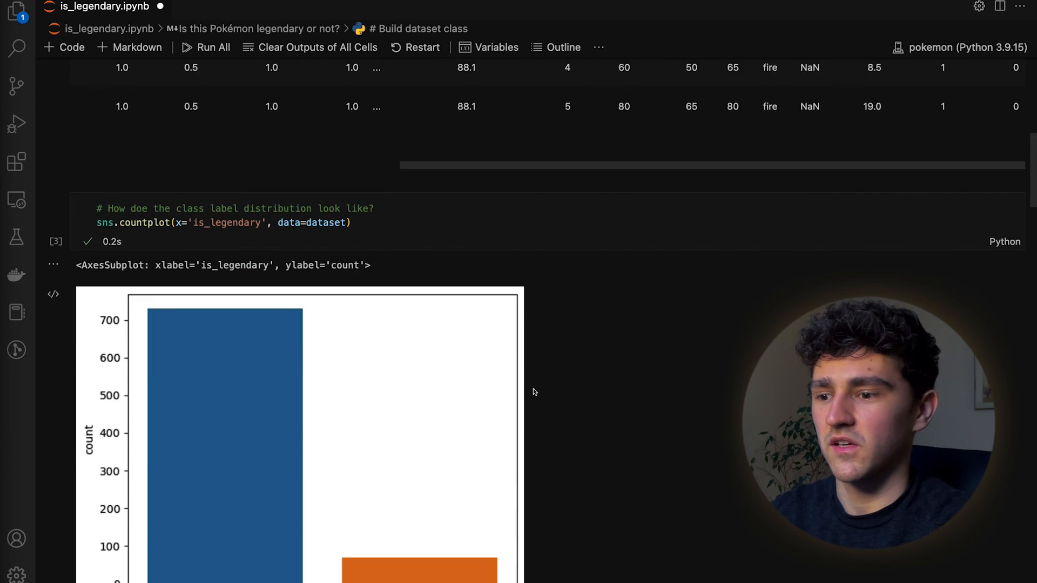
scroll(down, 3)
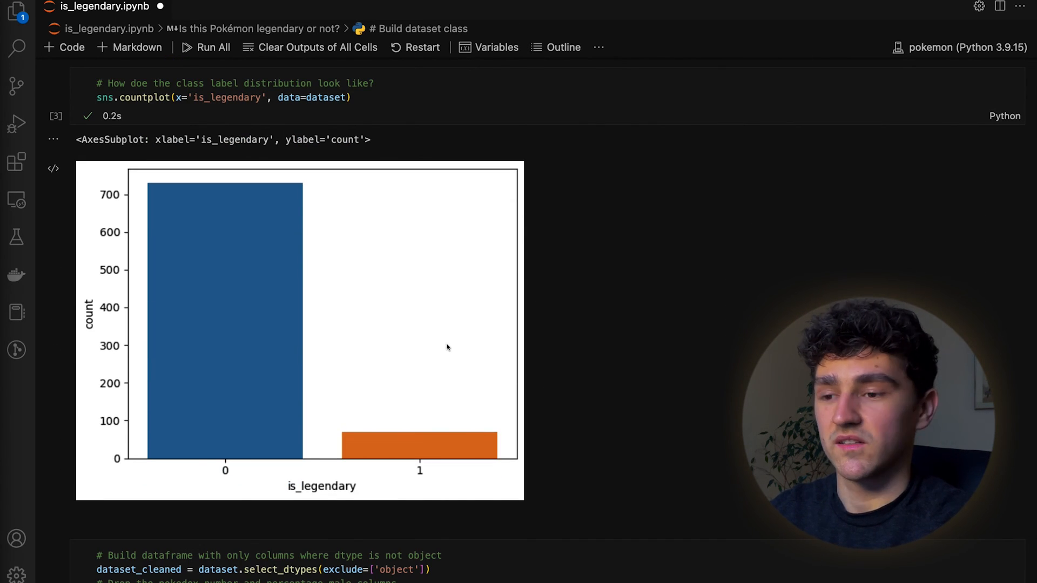
mouse_move(542, 357)
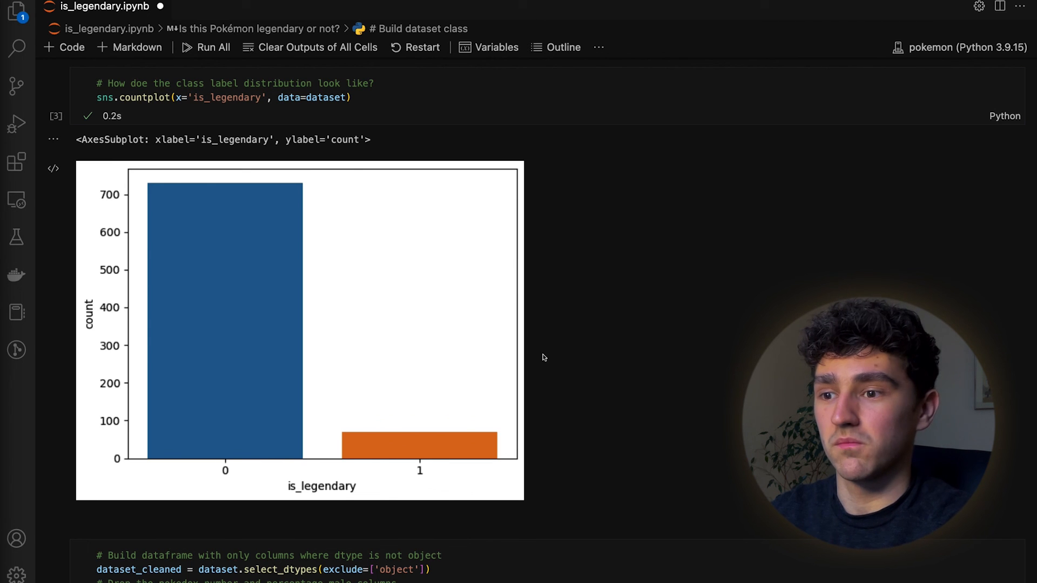
scroll(down, 3)
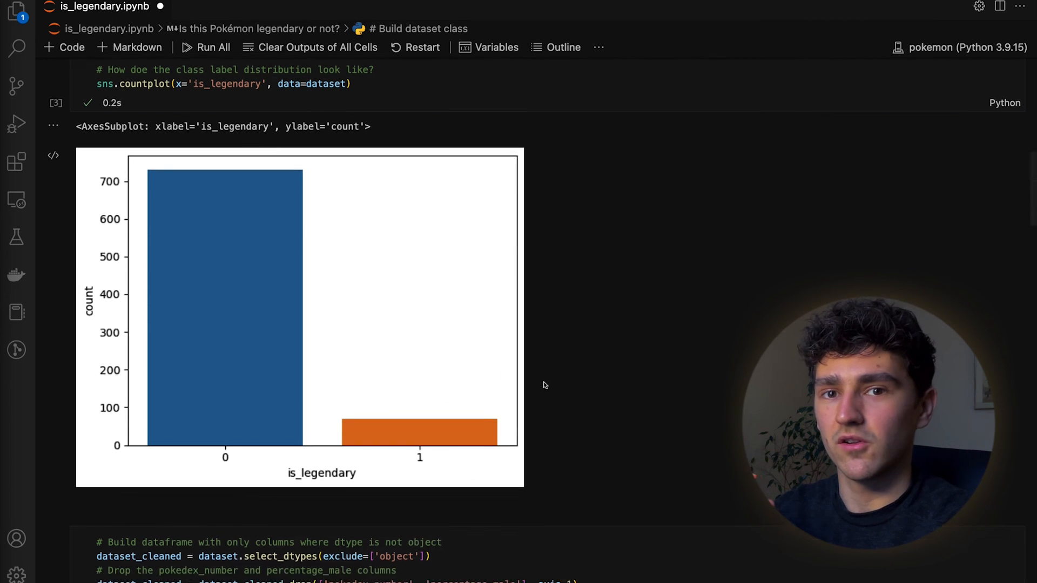
scroll(down, 3)
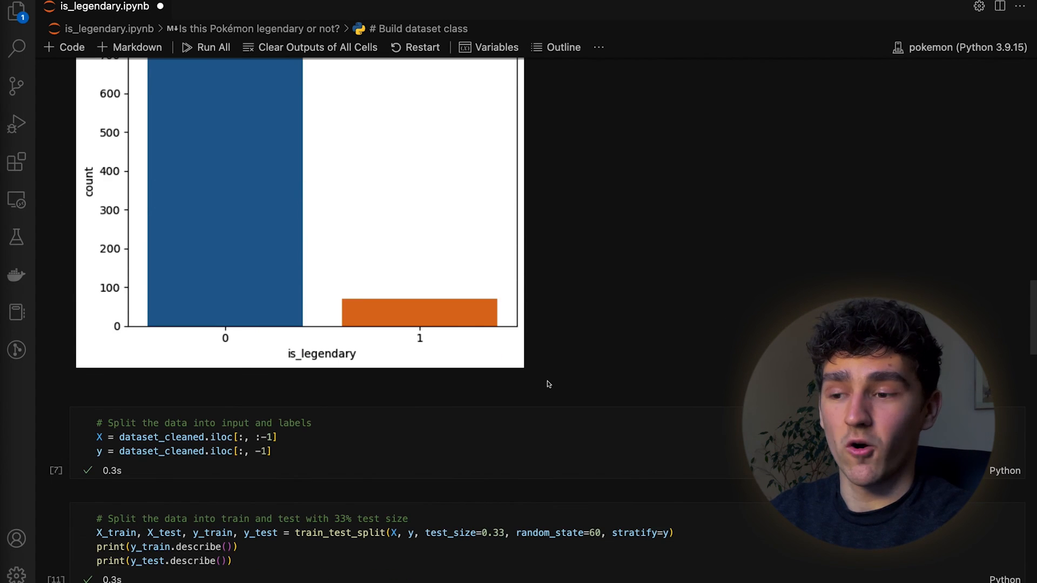
scroll(down, 3)
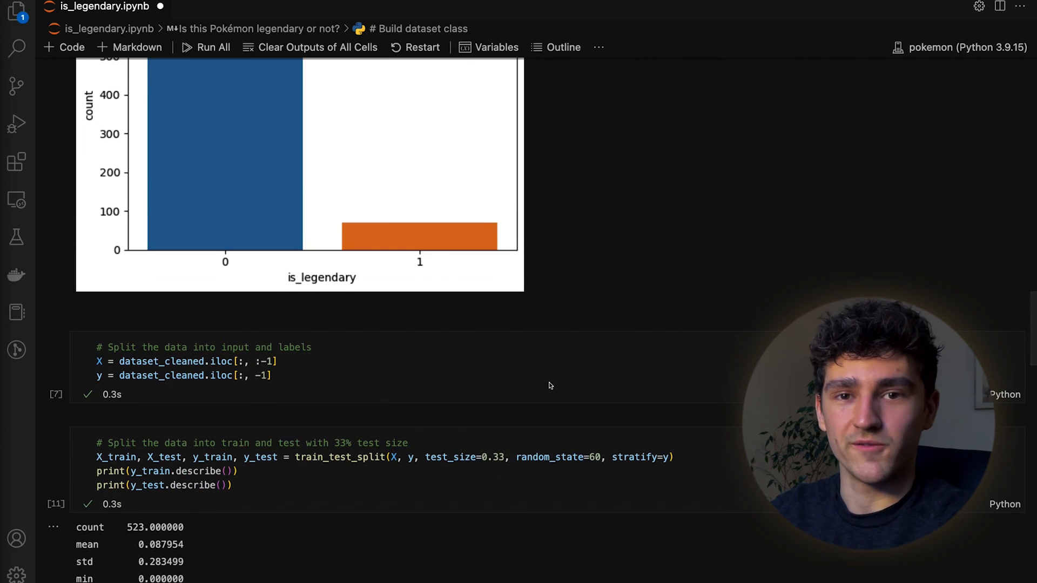